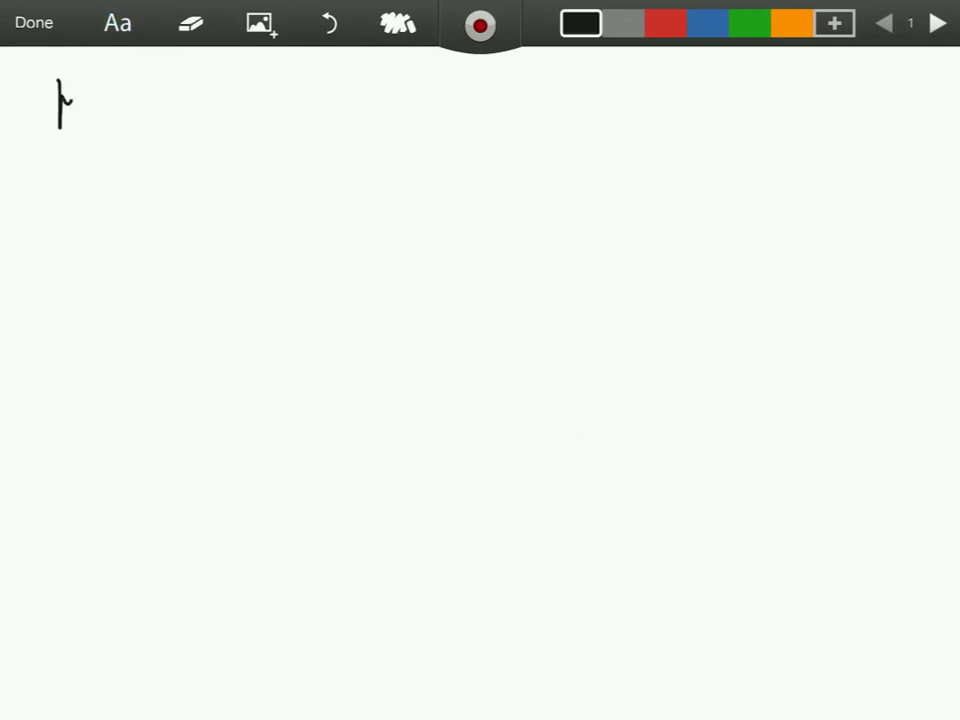
Step: Handwrite and underline the title 'Micro-segmentation' on page one, then add a second page
drag(55, 90, 150, 120)
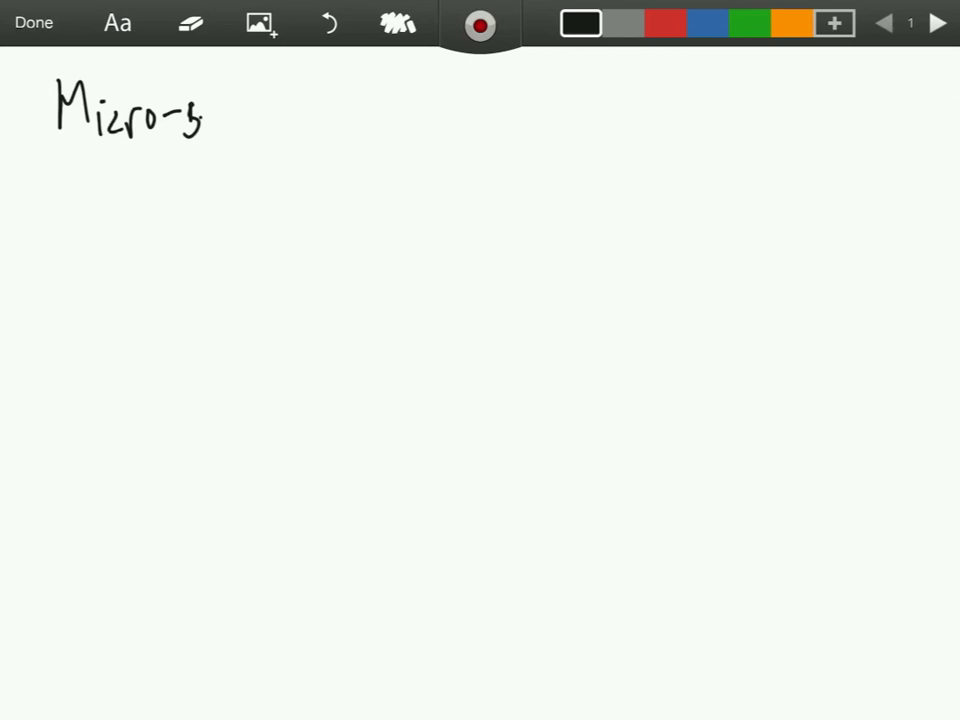
drag(200, 120, 285, 120)
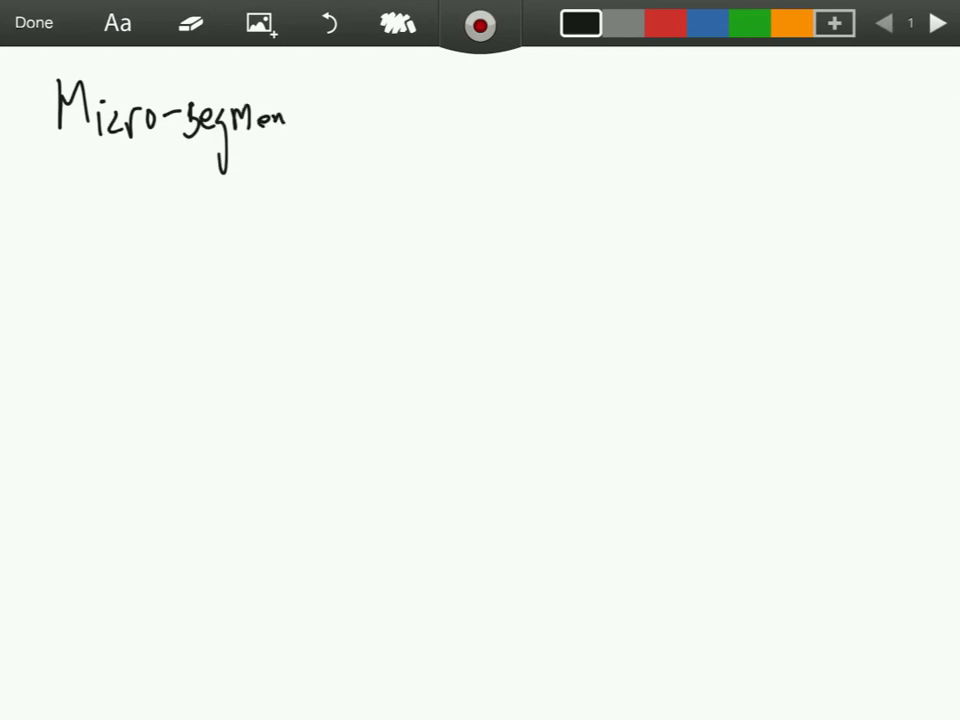
drag(290, 115, 375, 115)
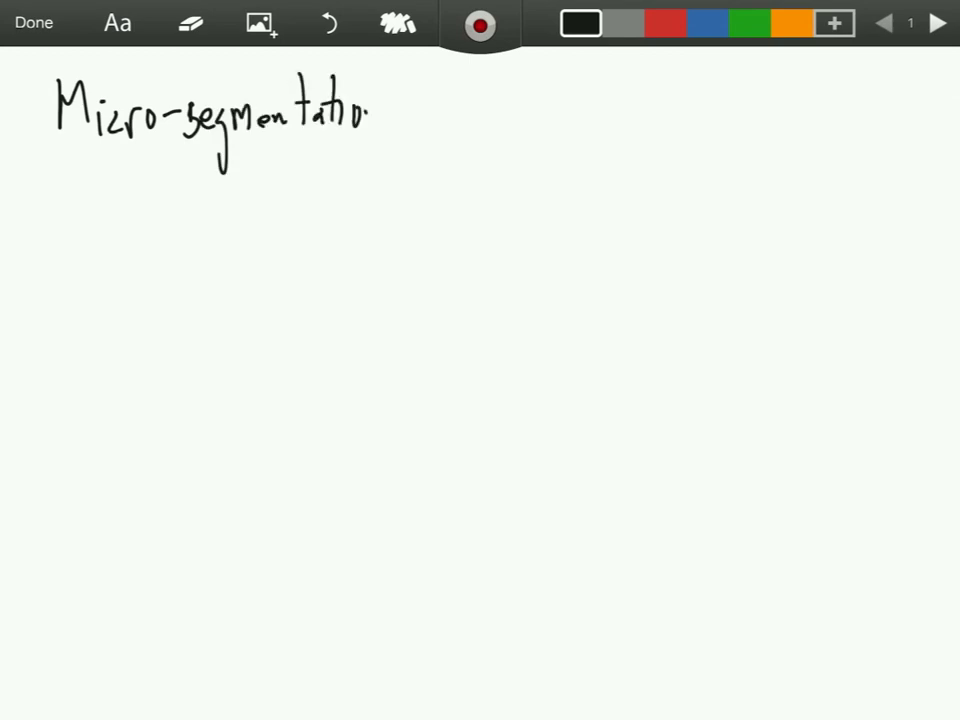
drag(25, 145, 365, 145)
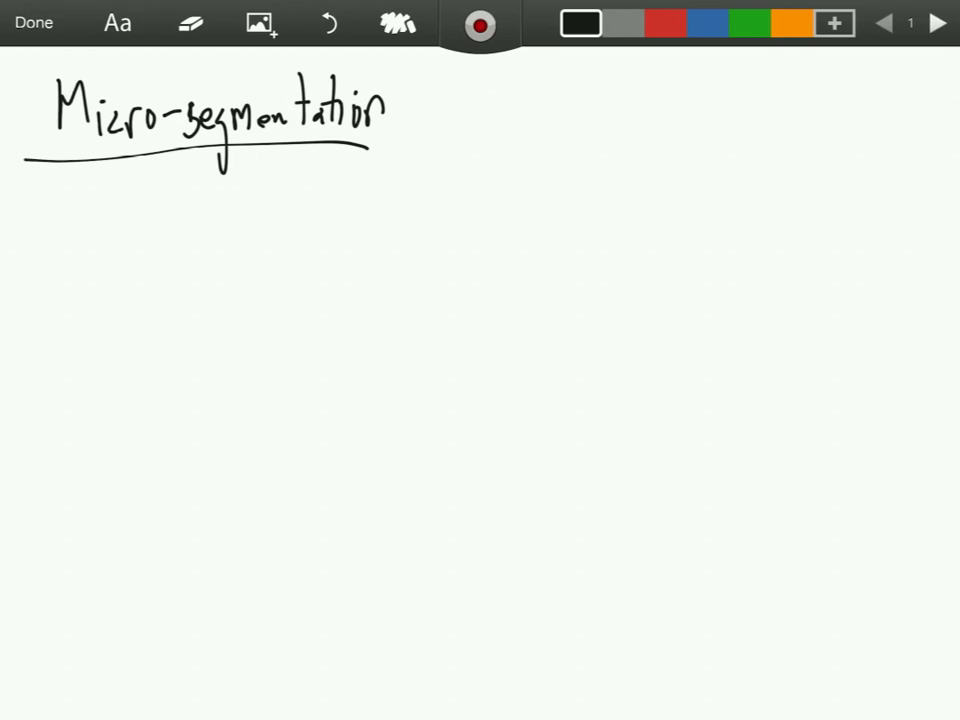
click(938, 24)
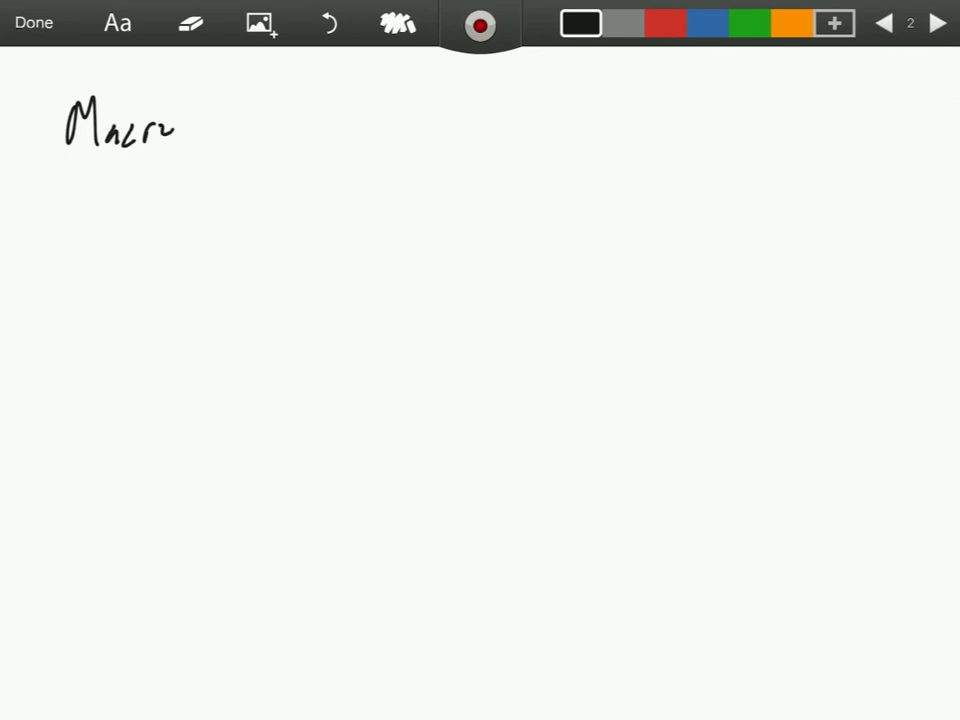
Step: Write underlined 'Macro-segmentation' and 'Micro-segmentation' headings, an 'L2/L3/logical' note, and a large box
drag(175, 130, 260, 135)
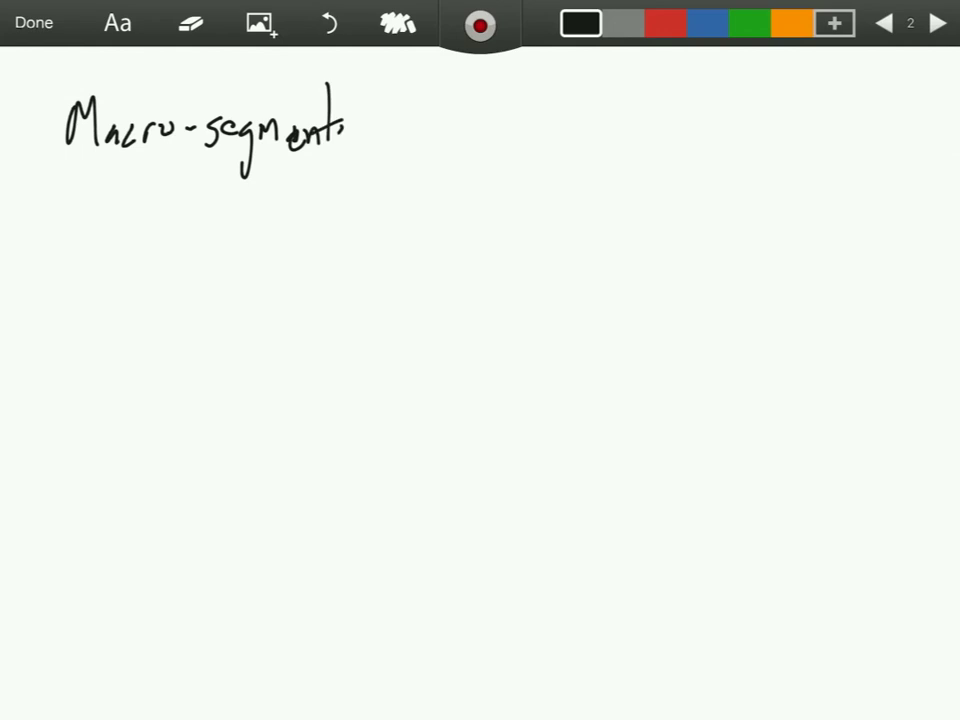
drag(330, 120, 410, 130)
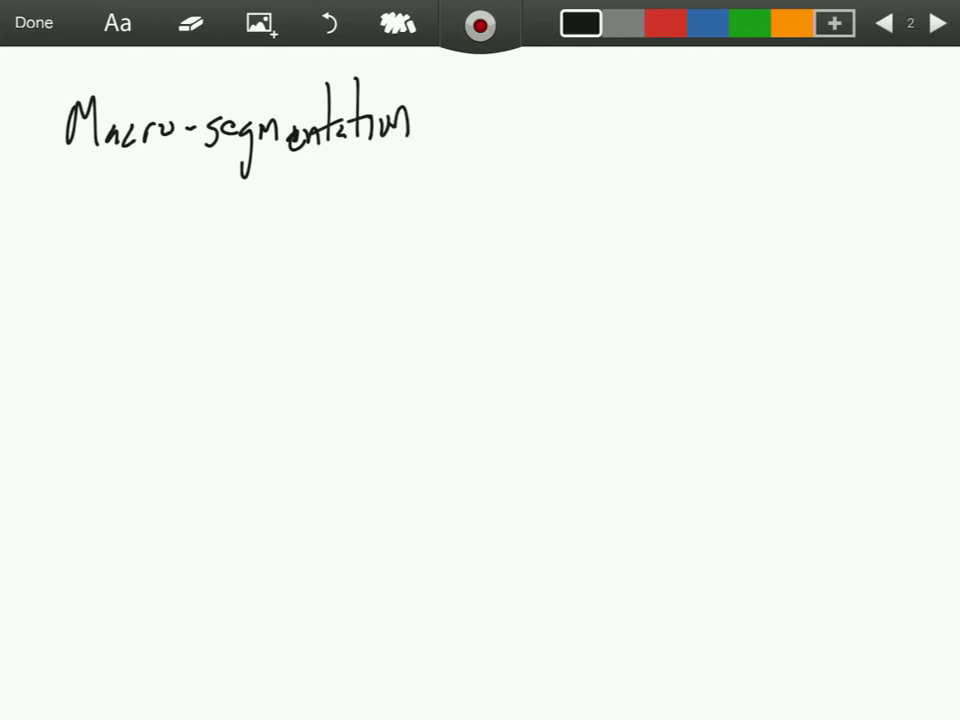
drag(25, 168, 415, 160)
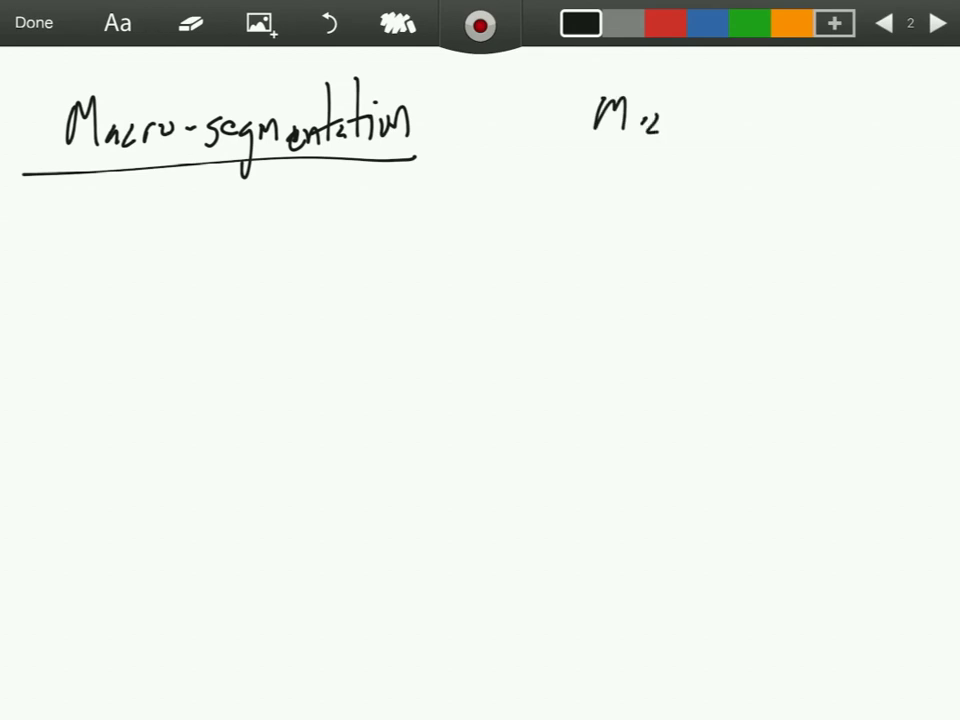
drag(630, 115, 735, 115)
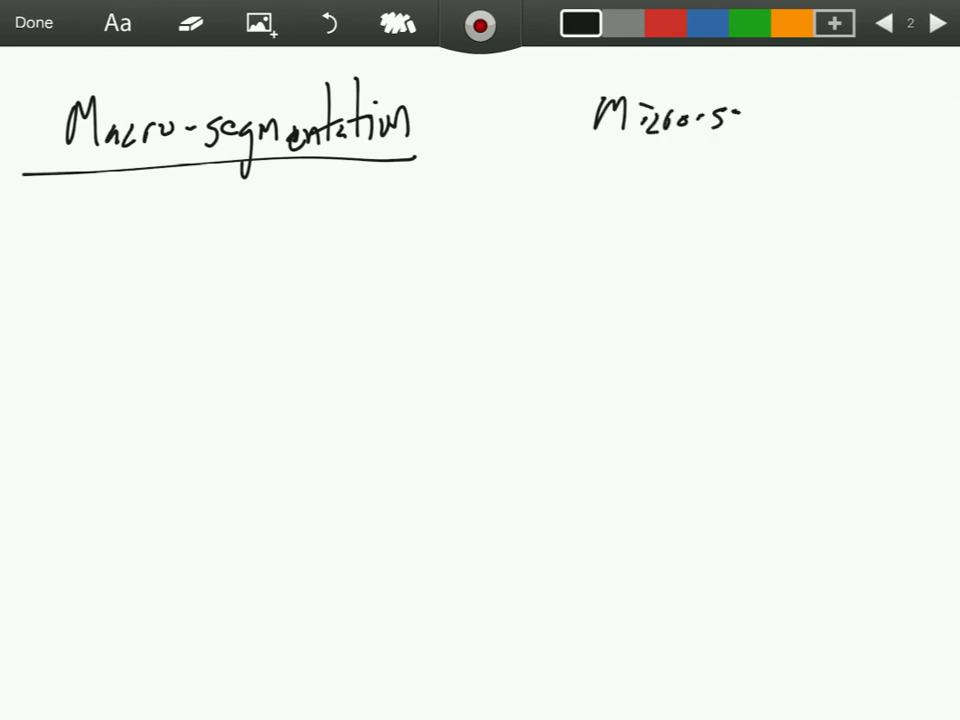
drag(730, 120, 800, 120)
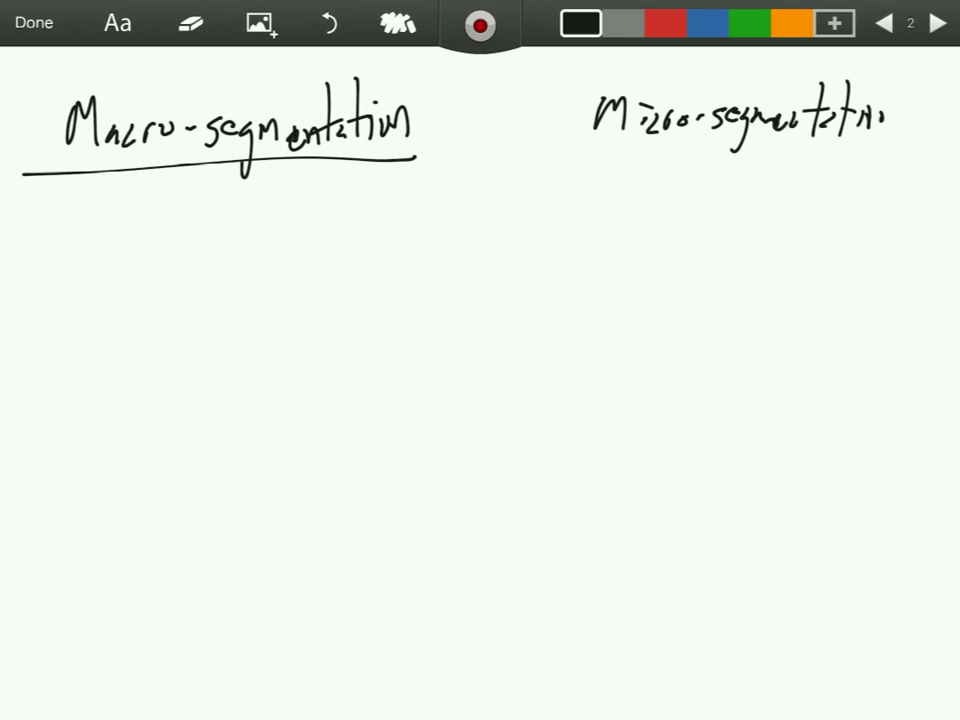
drag(605, 158, 915, 158)
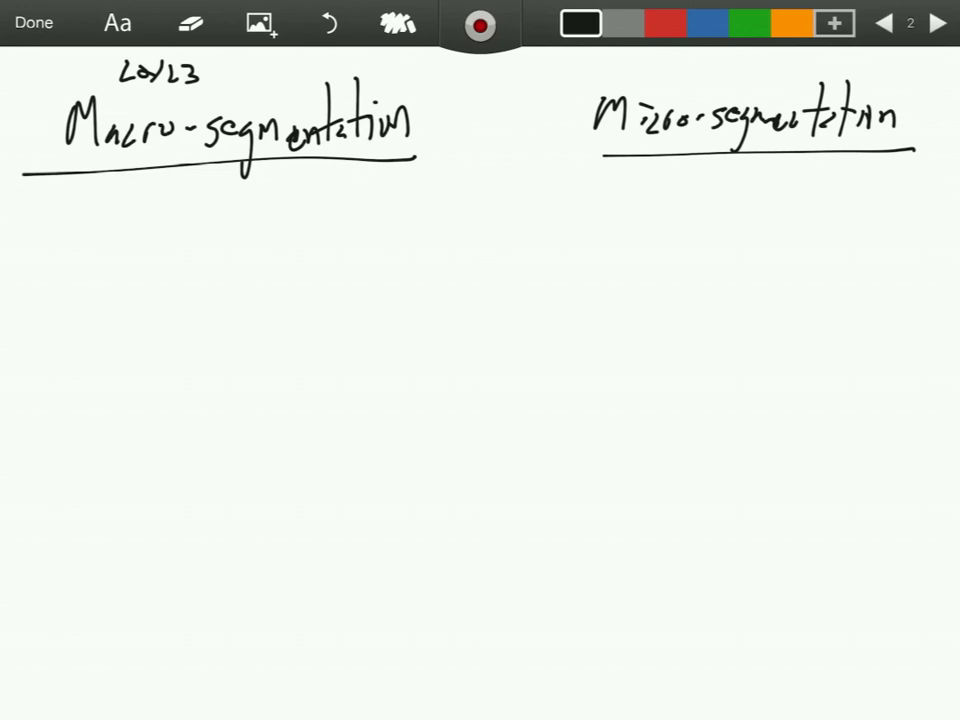
drag(205, 75, 255, 80)
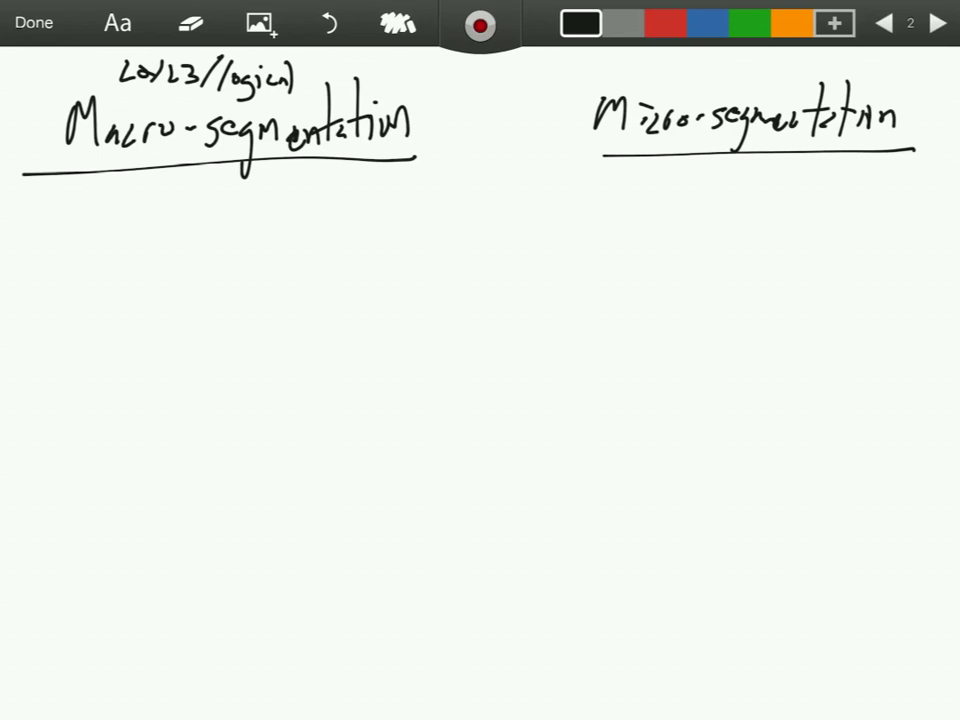
drag(15, 312, 405, 570)
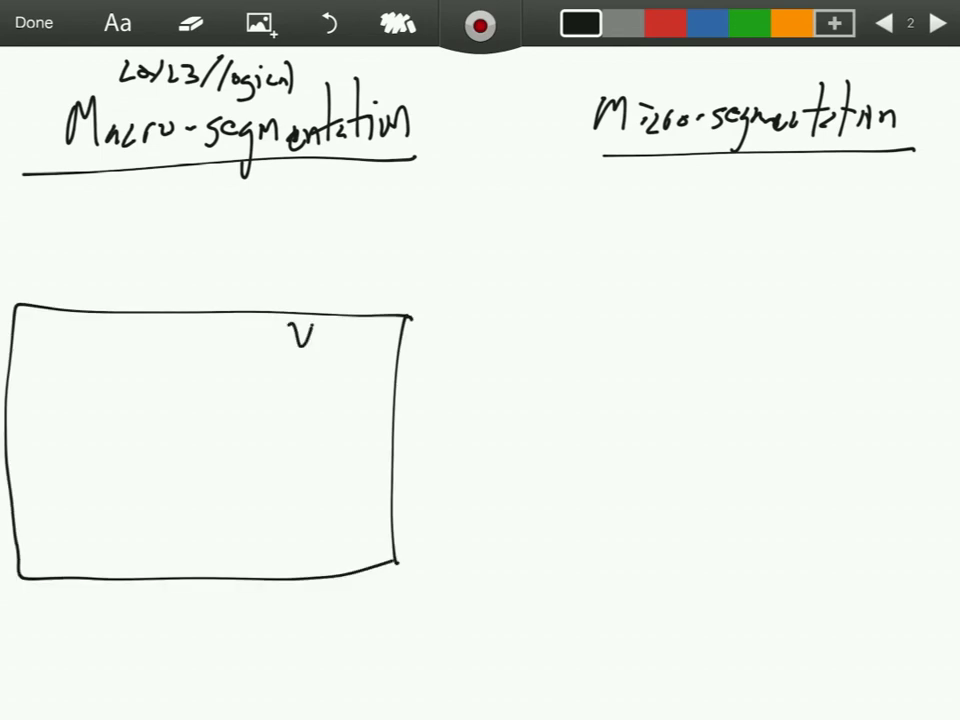
Step: Label the macro box 'VLAN' and fill it with green workload circles
drag(290, 335, 345, 340)
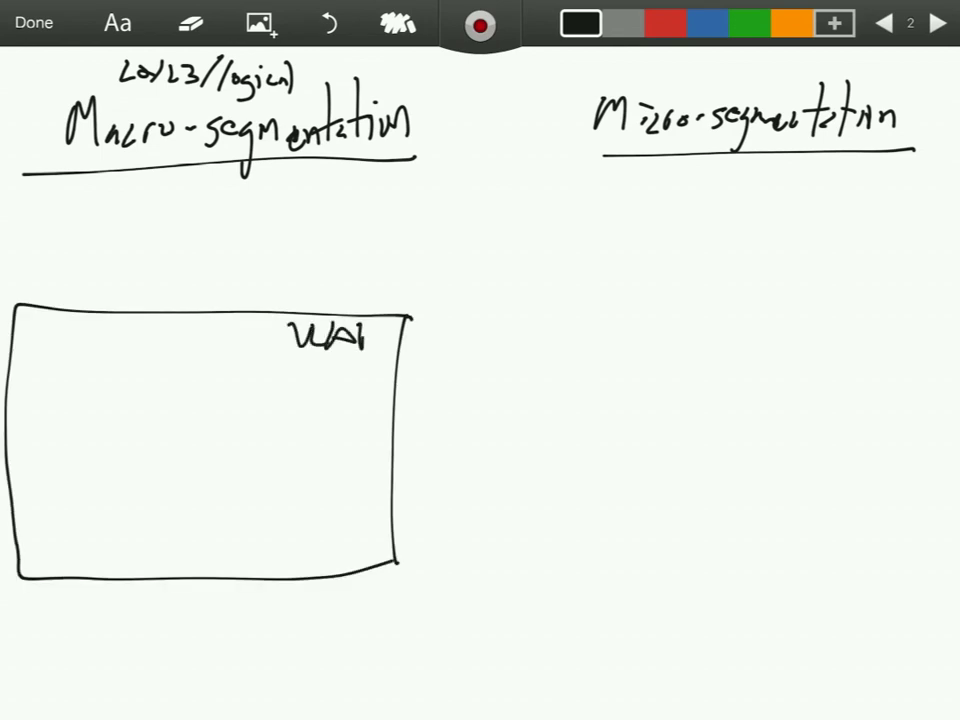
click(755, 22)
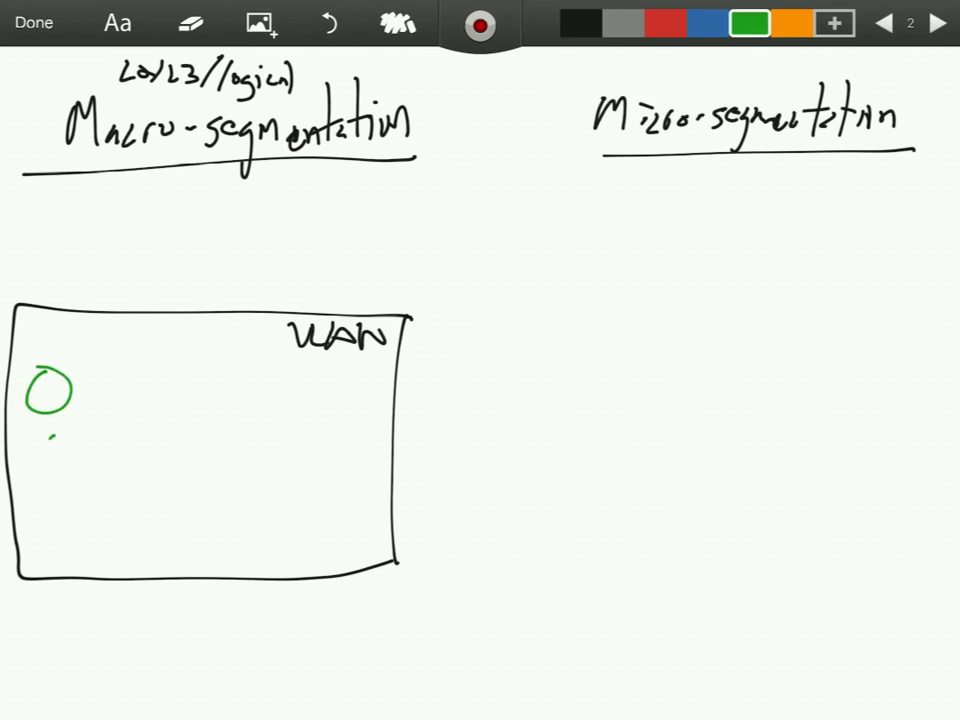
drag(130, 400, 170, 510)
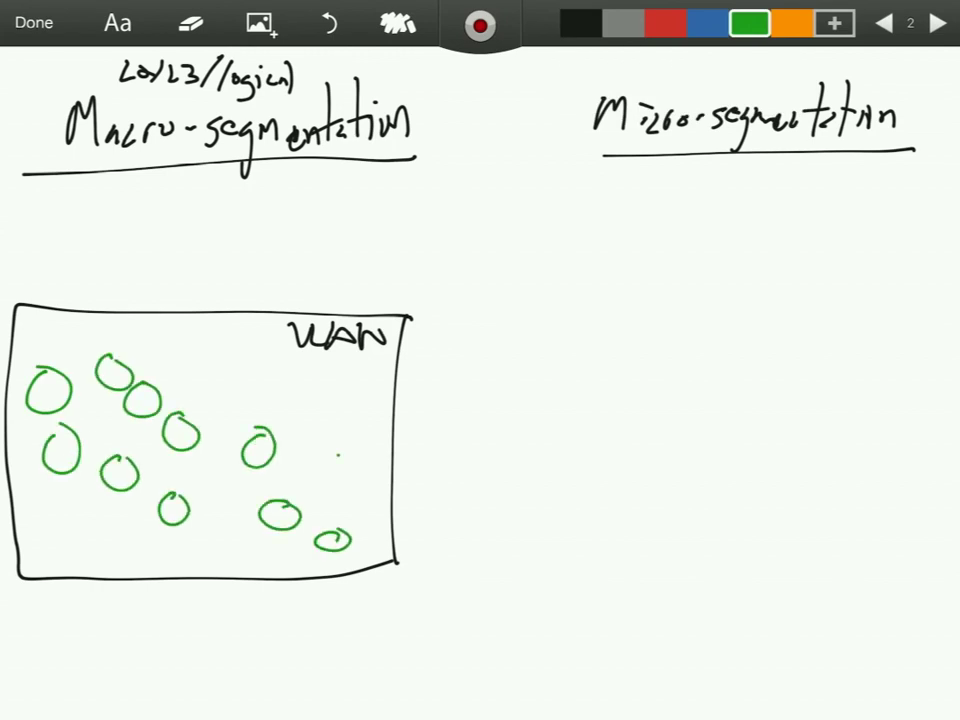
drag(240, 380, 360, 450)
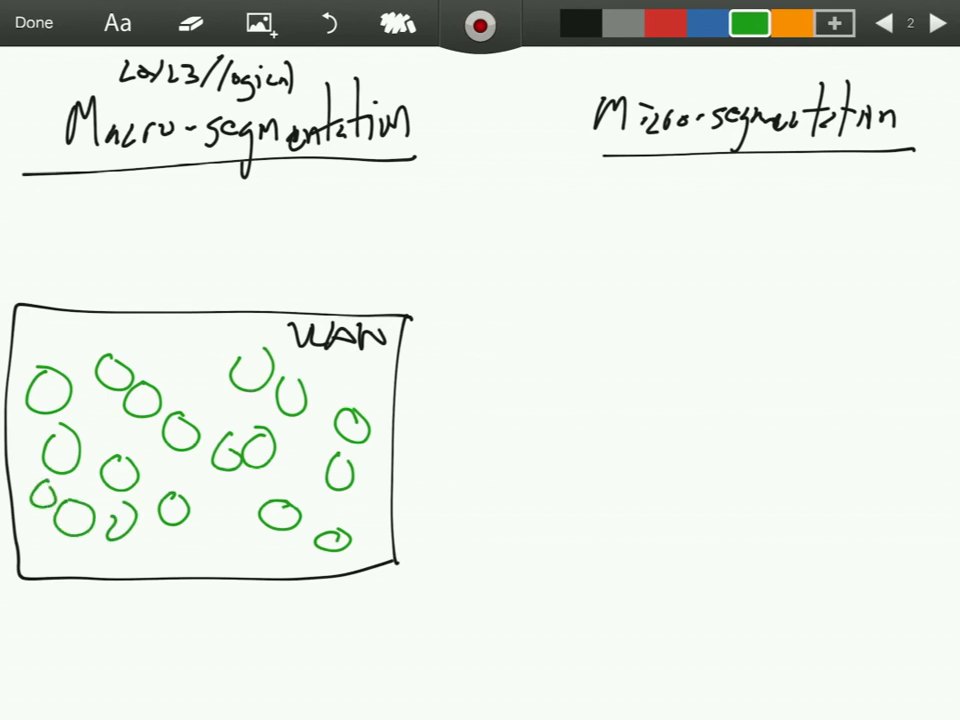
Step: Draw a red FW box atop the VLAN with N/S and E/W traffic arrows
click(668, 22)
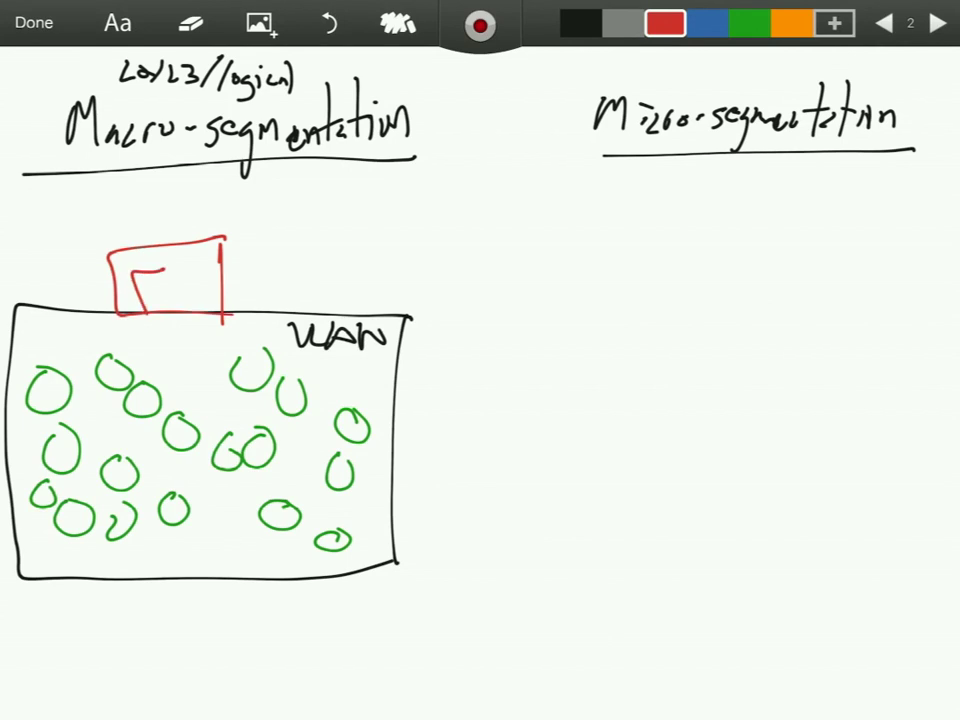
drag(130, 275, 200, 280)
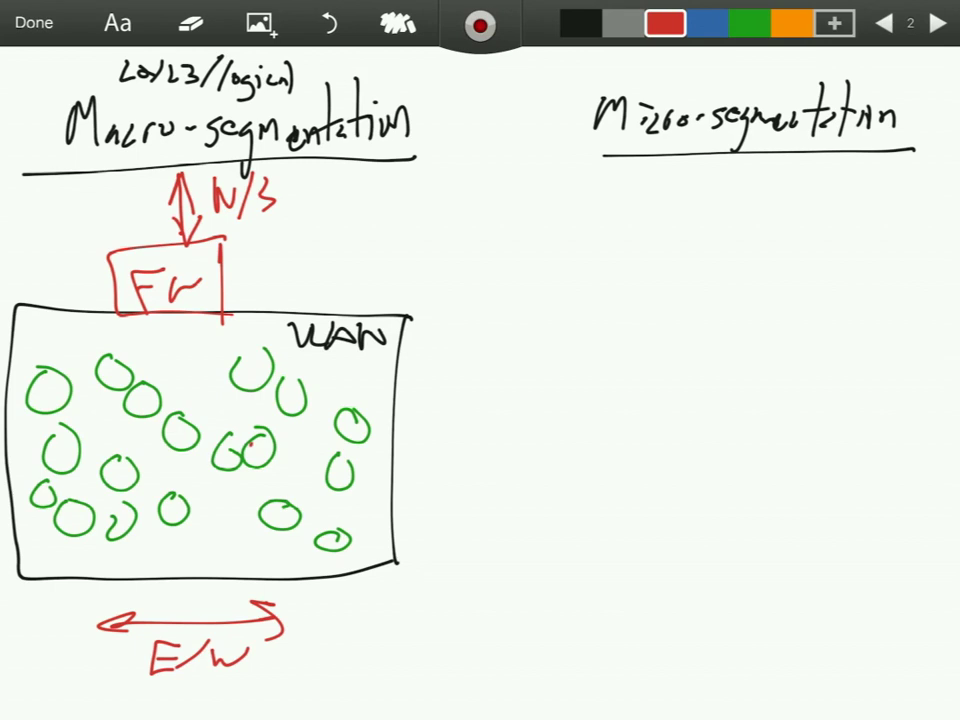
drag(130, 425, 255, 455)
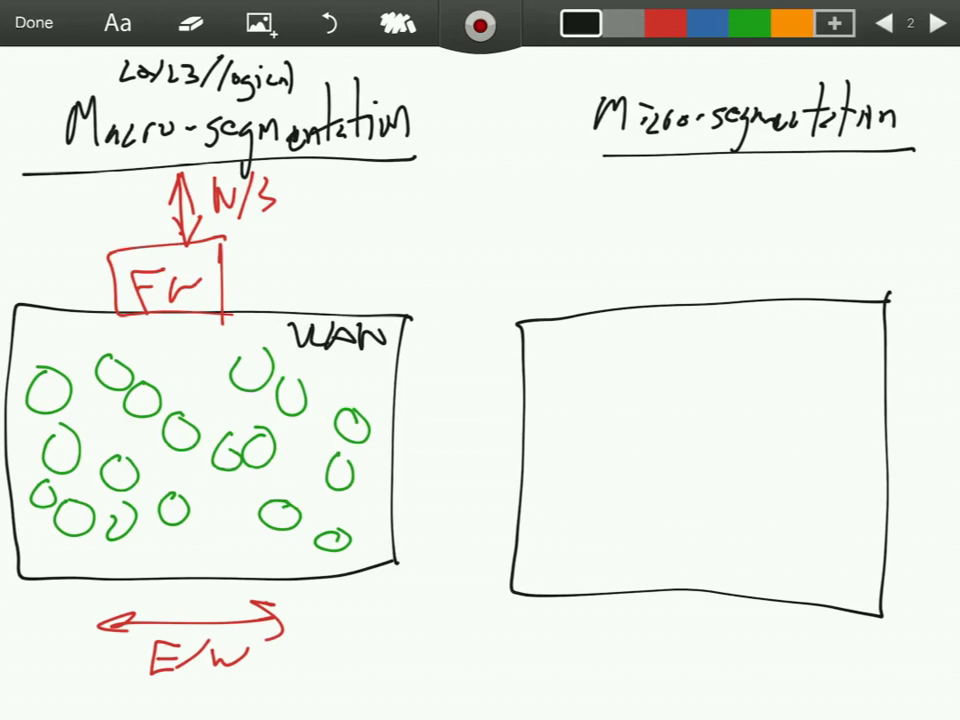
Step: Add a red 'FW' box with an N/S arrow and green circles to the micro box
click(670, 22)
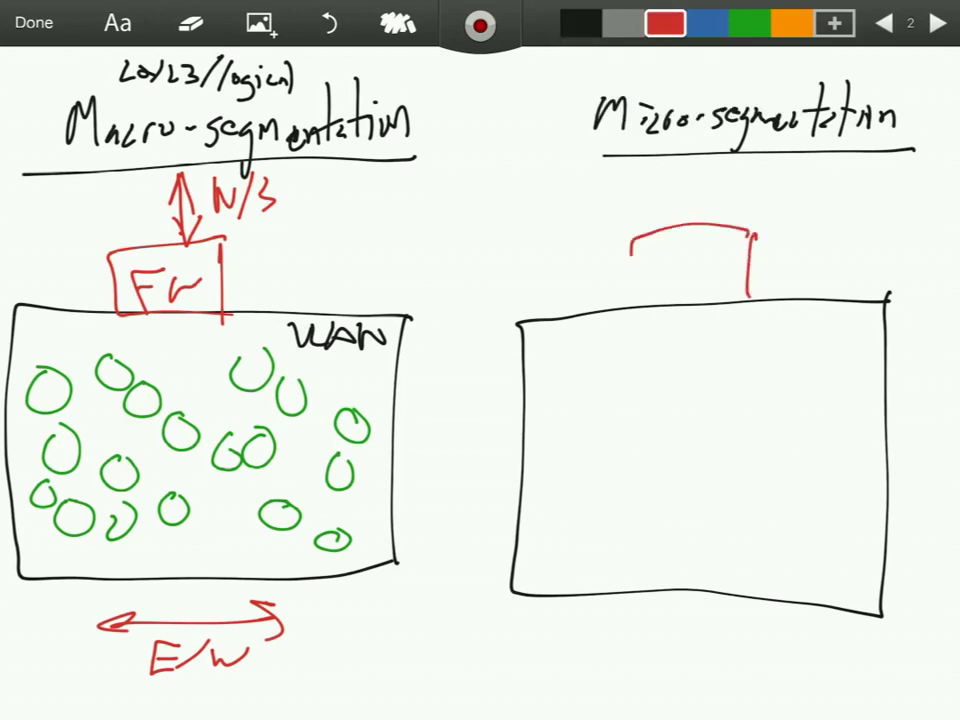
text(Fw)
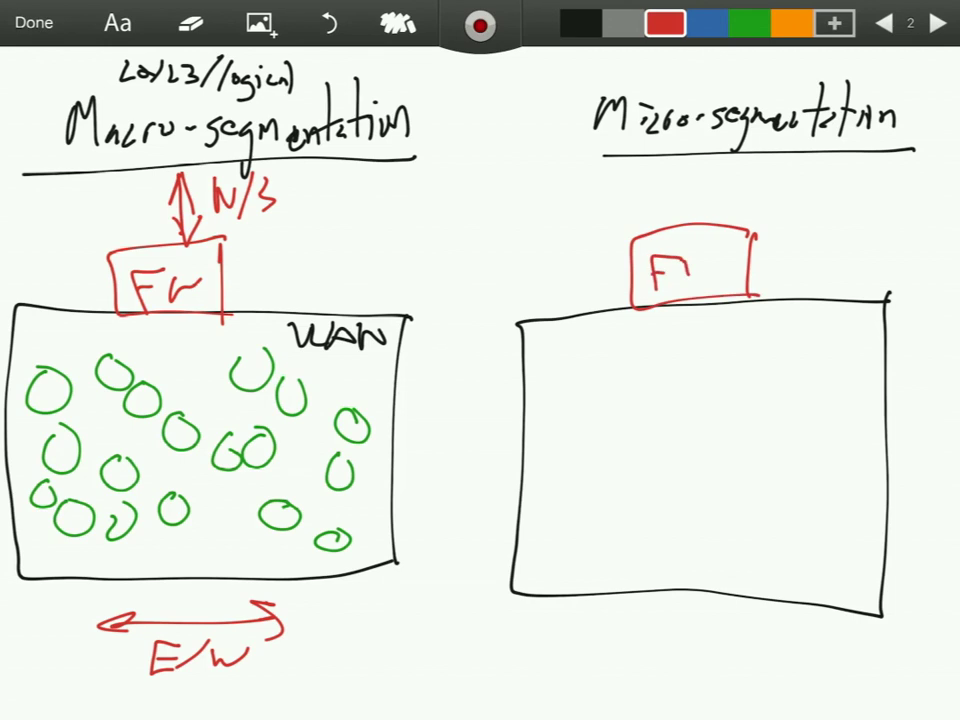
drag(780, 200, 780, 160)
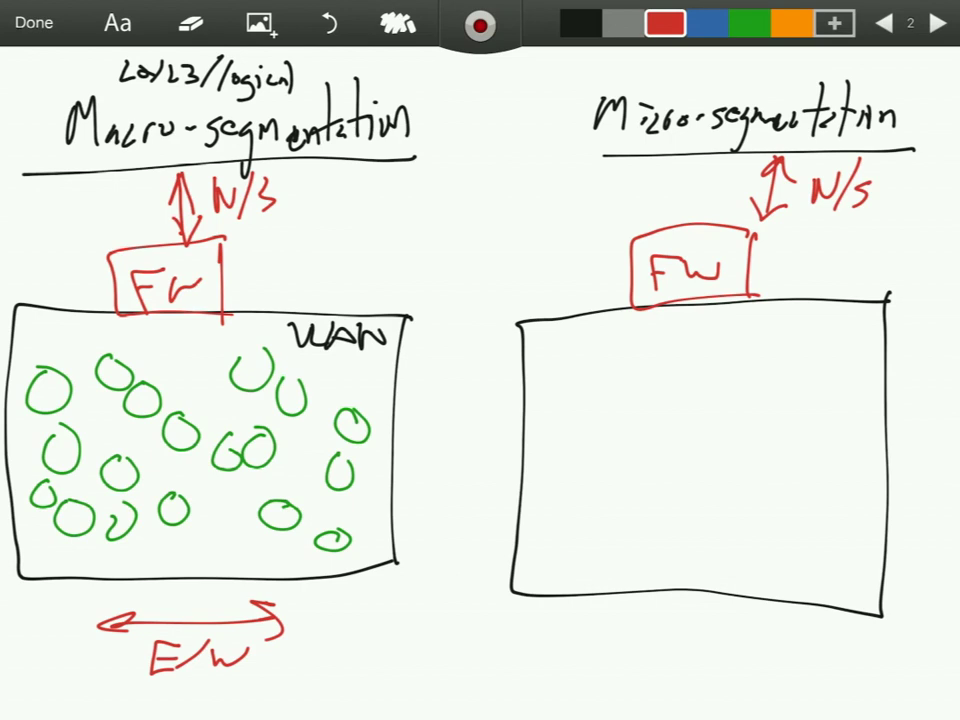
click(751, 24)
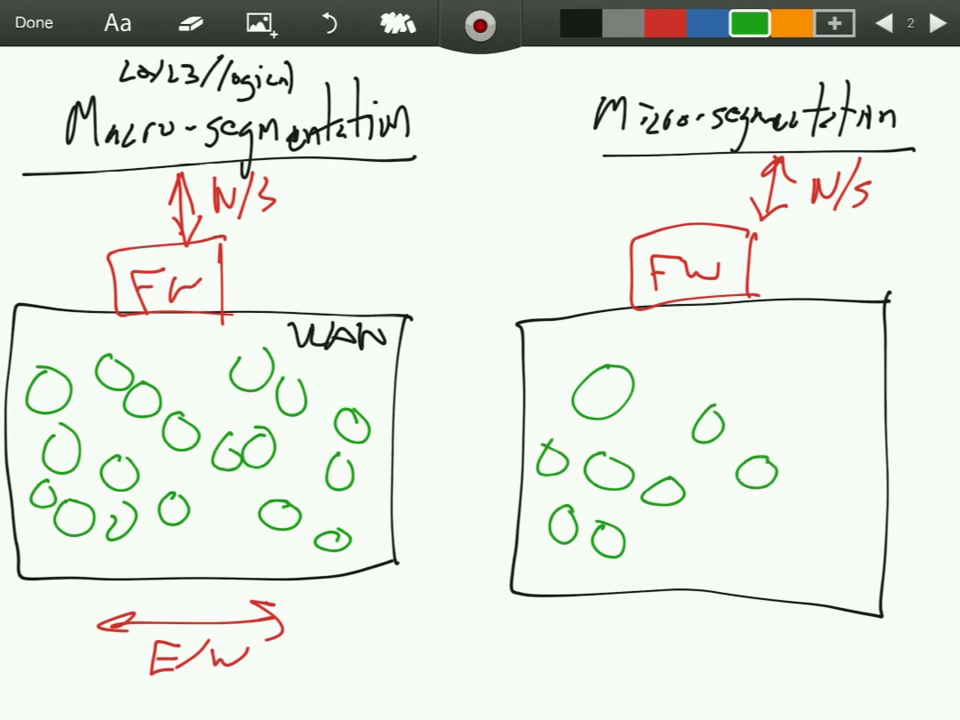
drag(780, 390, 840, 540)
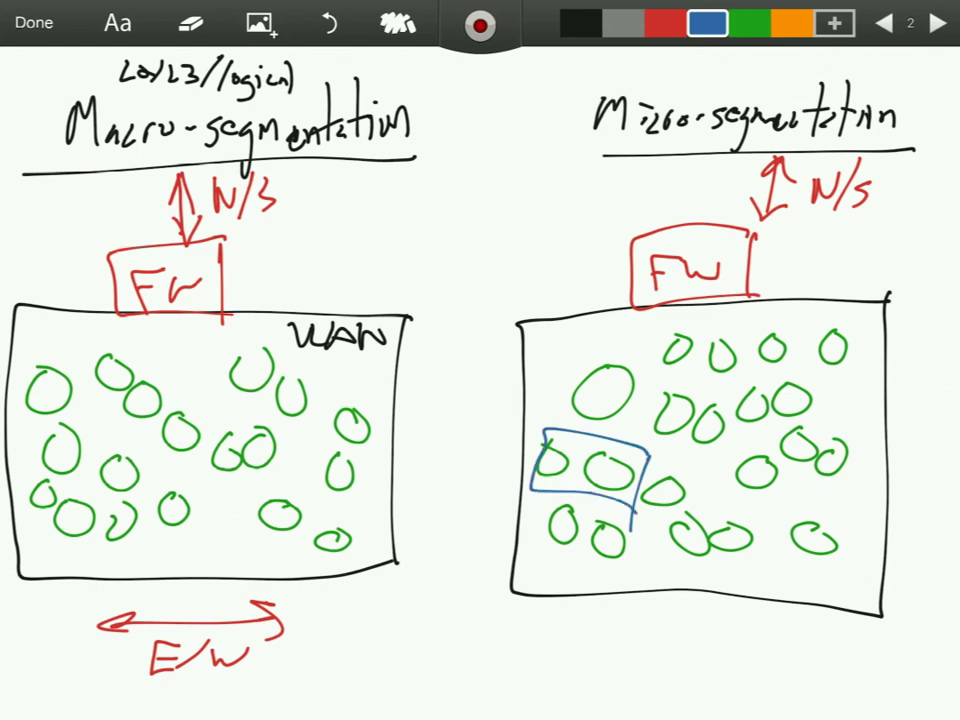
Step: Circle workload groups in blue and draw red arrows between groups and down to a firewall box
drag(545, 515, 640, 565)
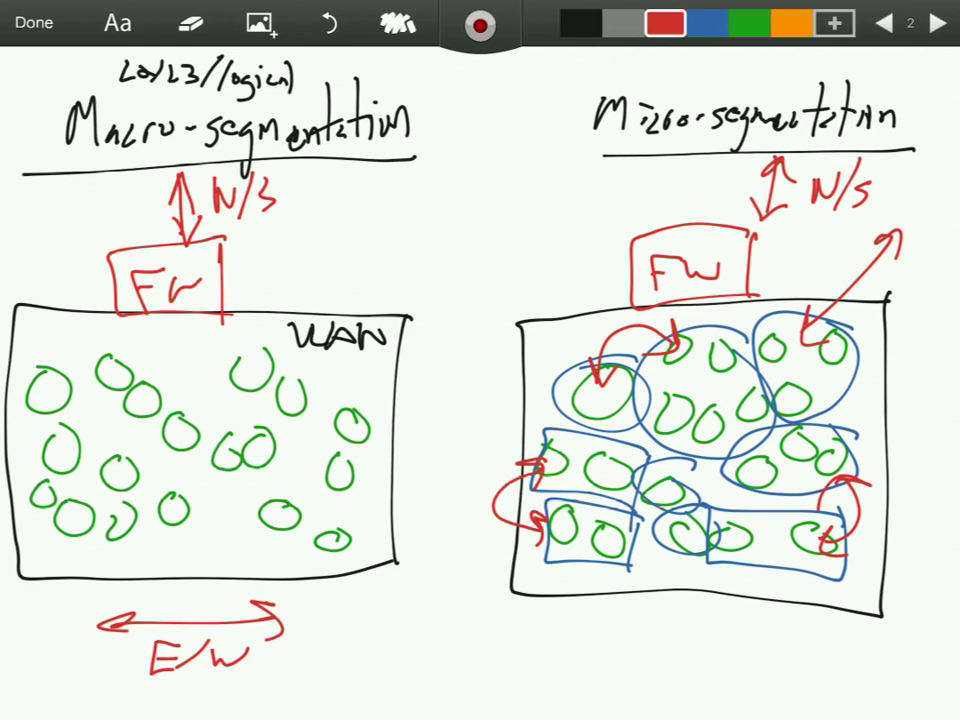
drag(680, 540, 540, 665)
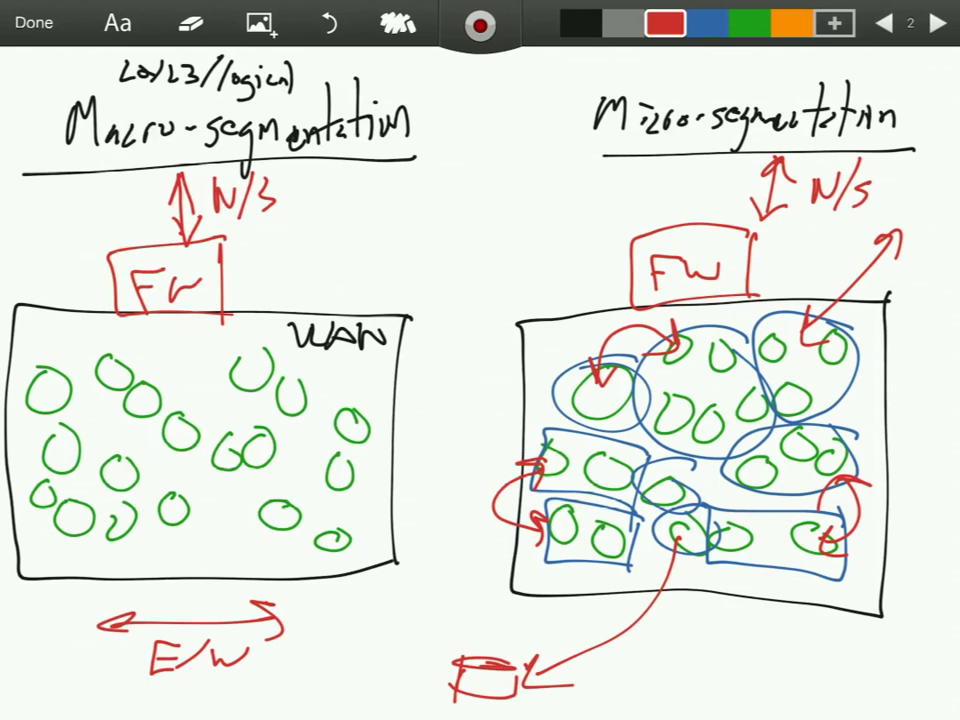
Step: Draw a red crossed-out circle with an arrow into the micro FW, then add page three
drag(620, 250, 520, 215)
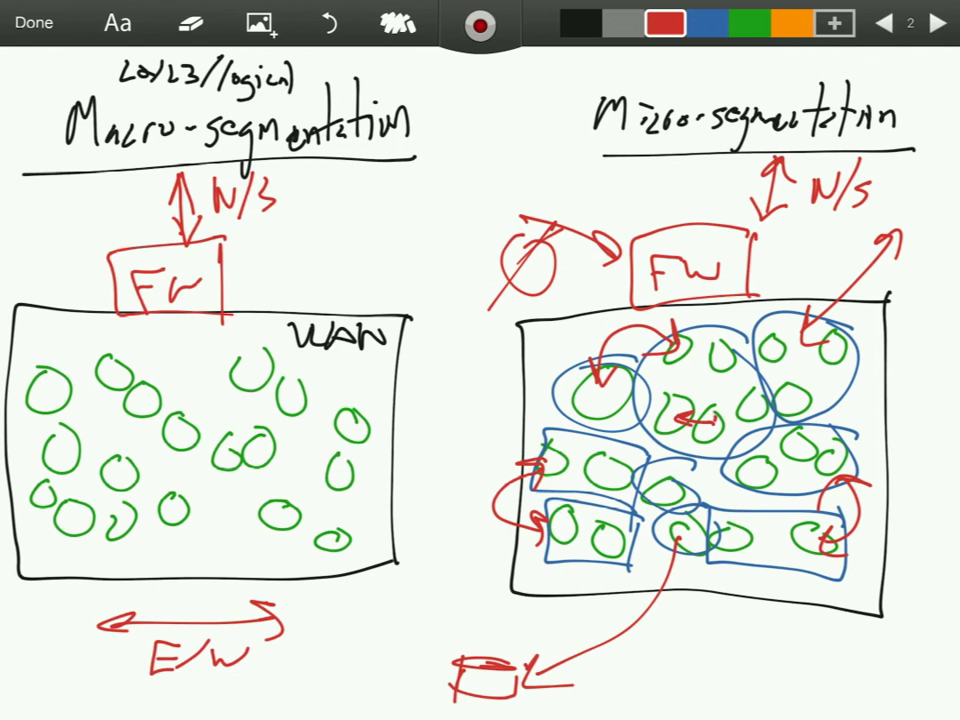
drag(690, 420, 705, 385)
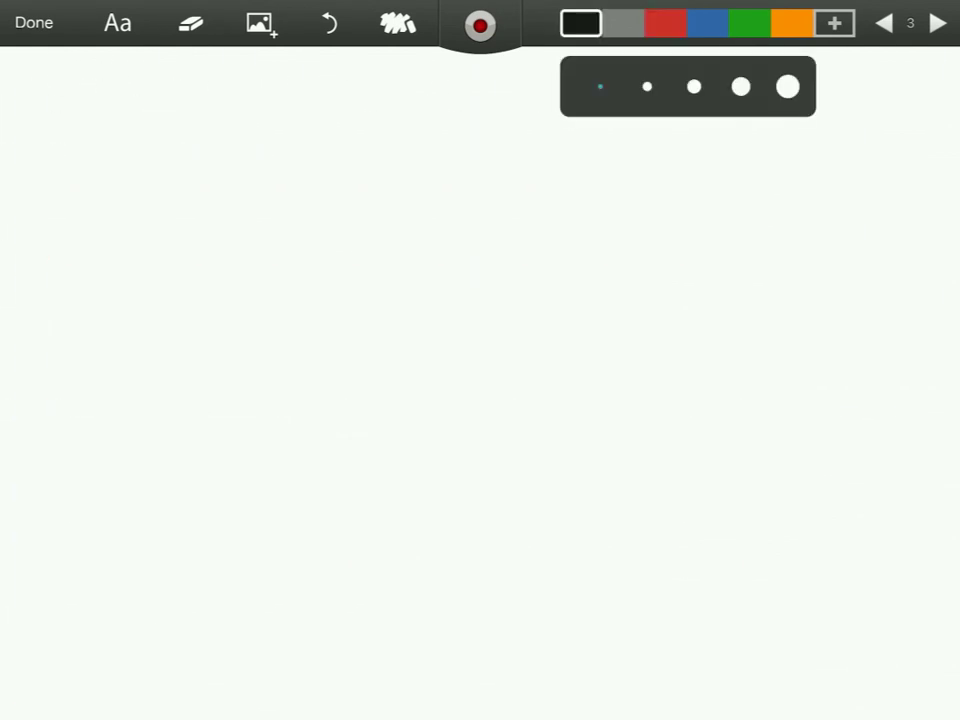
Step: Draw a network box of green workloads in blue perimeters, switching the ink to red
drag(210, 205, 790, 640)
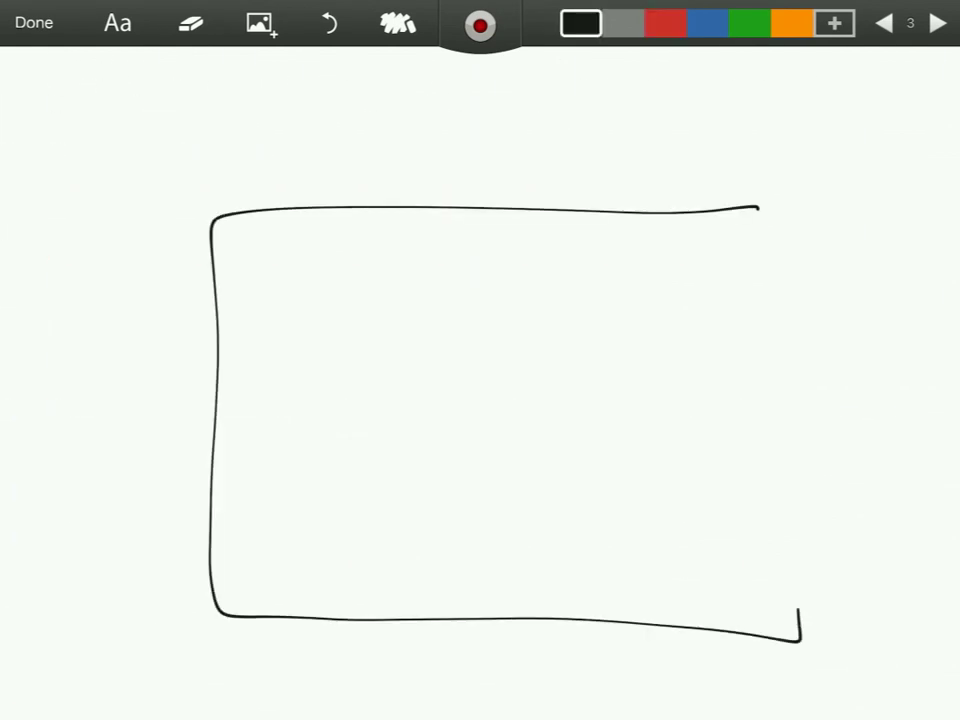
drag(760, 205, 800, 635)
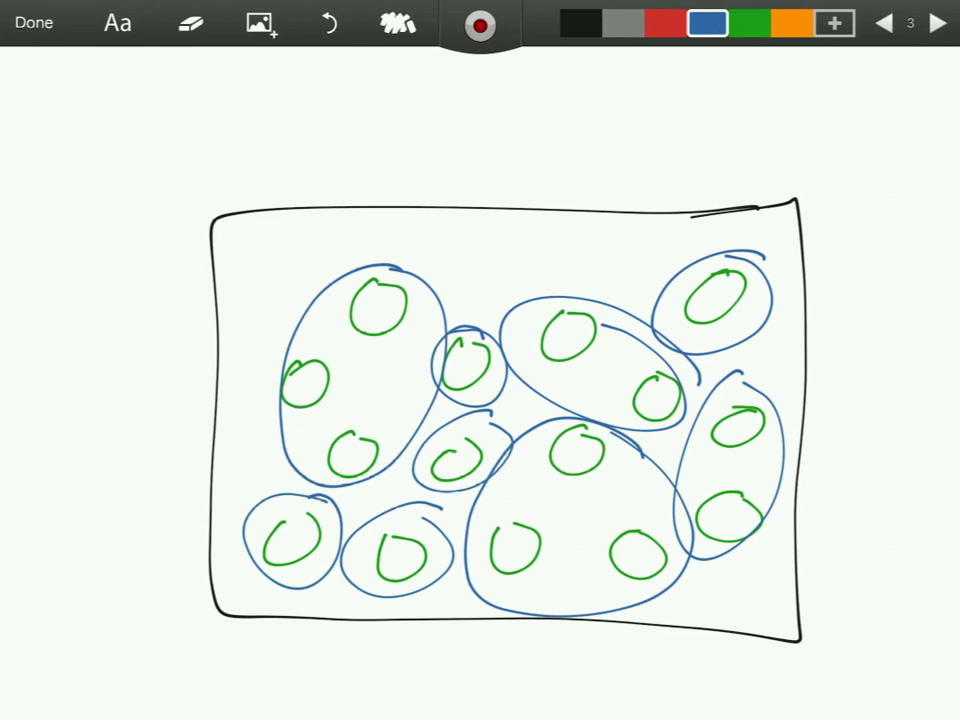
click(666, 22)
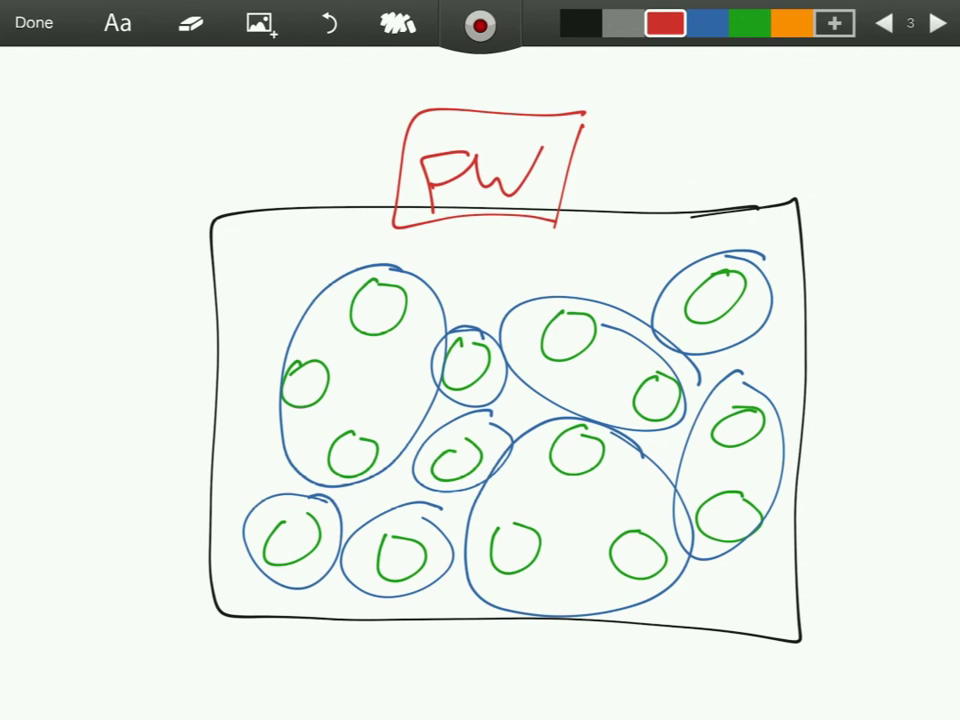
Step: Write 'Host' at left, a circled 'Controller' top-left, and red arrows between workloads
drag(30, 255, 30, 290)
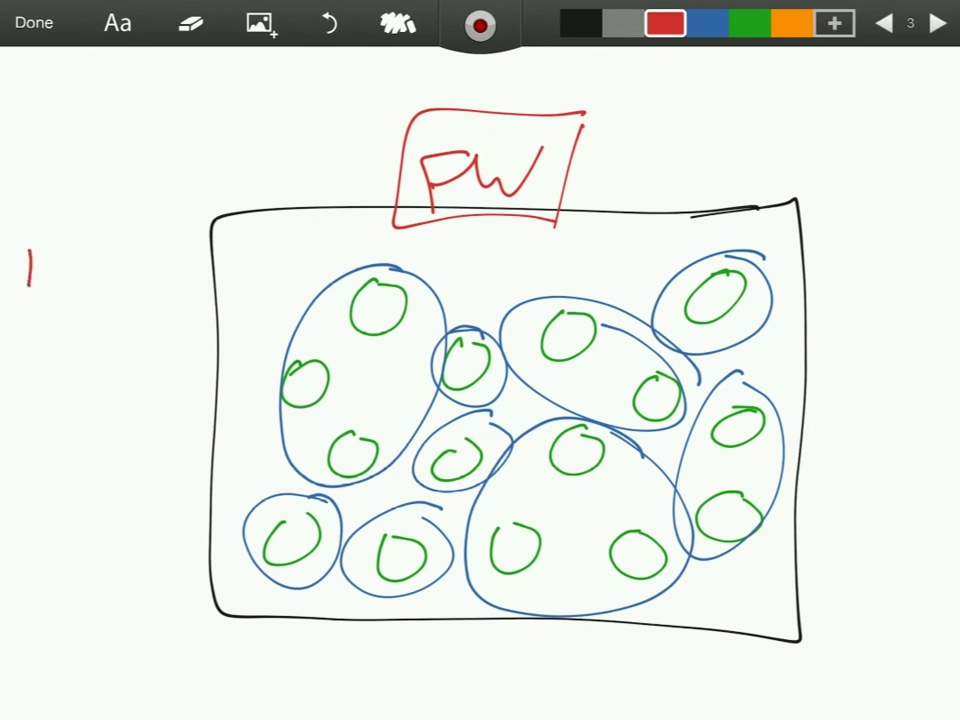
text(Host)
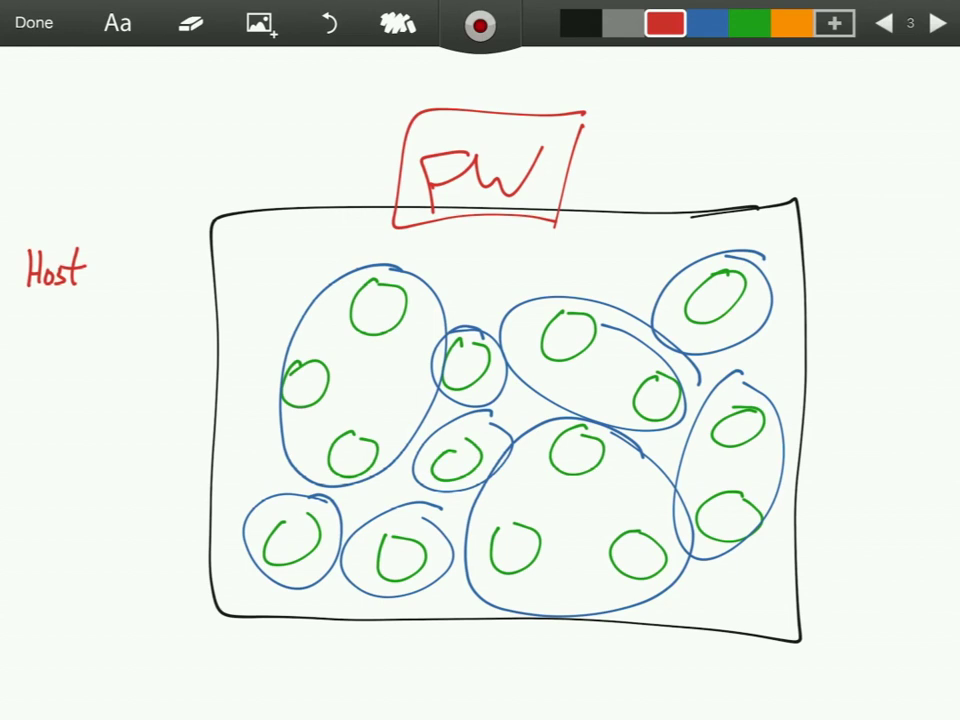
drag(50, 90, 145, 165)
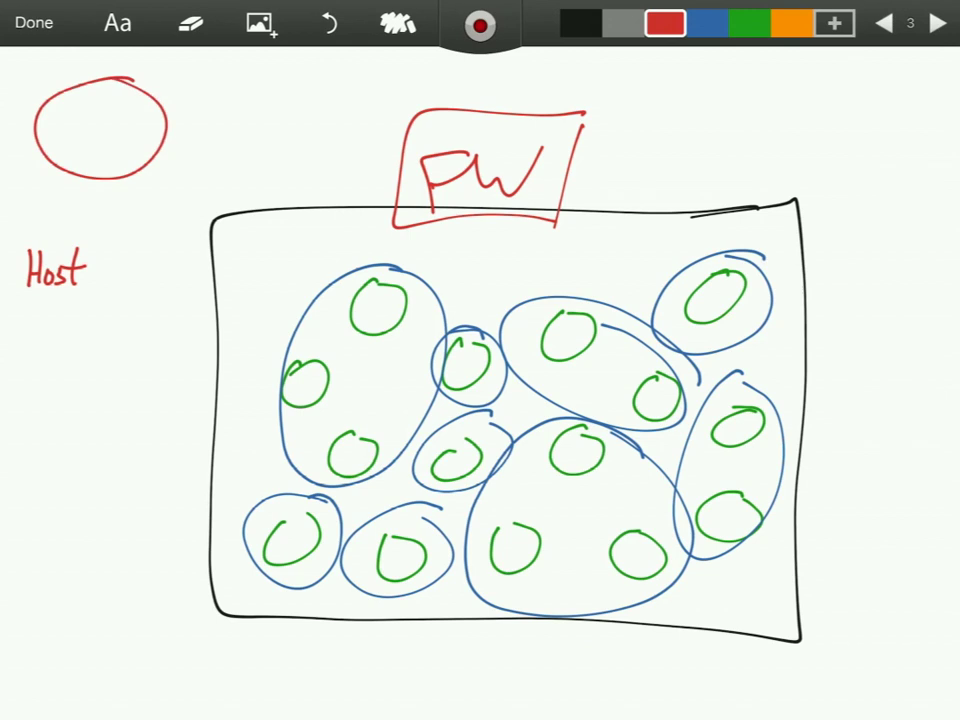
text(Controller)
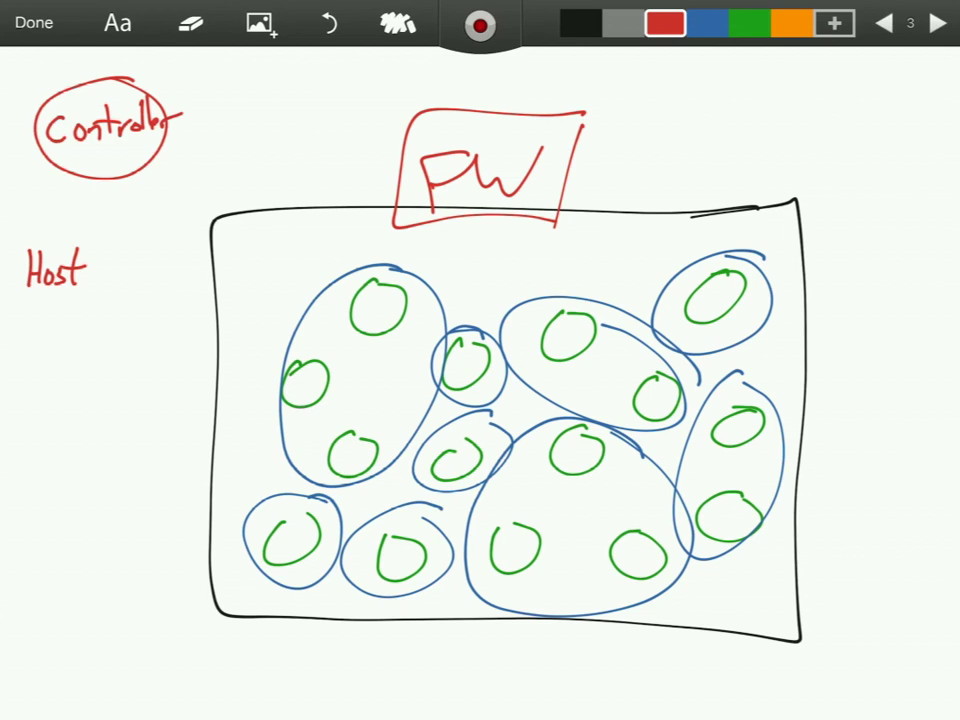
drag(580, 290, 410, 305)
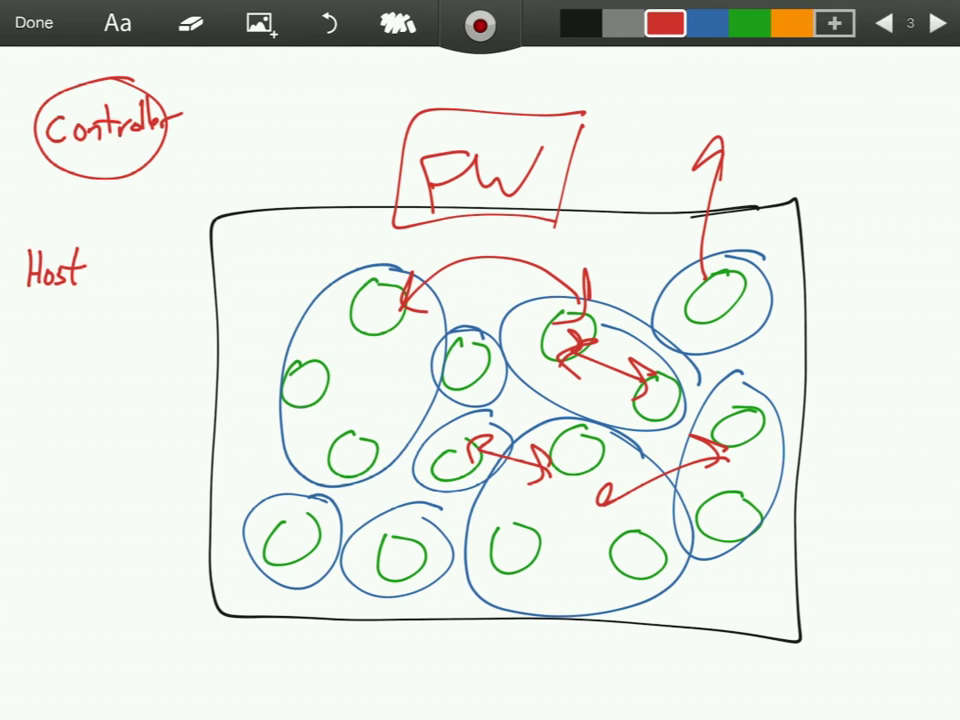
Step: Draw Controller policy arrows into the network and list iptables, WFW, and SWITCH (ACI) under Host
drag(175, 165, 210, 190)
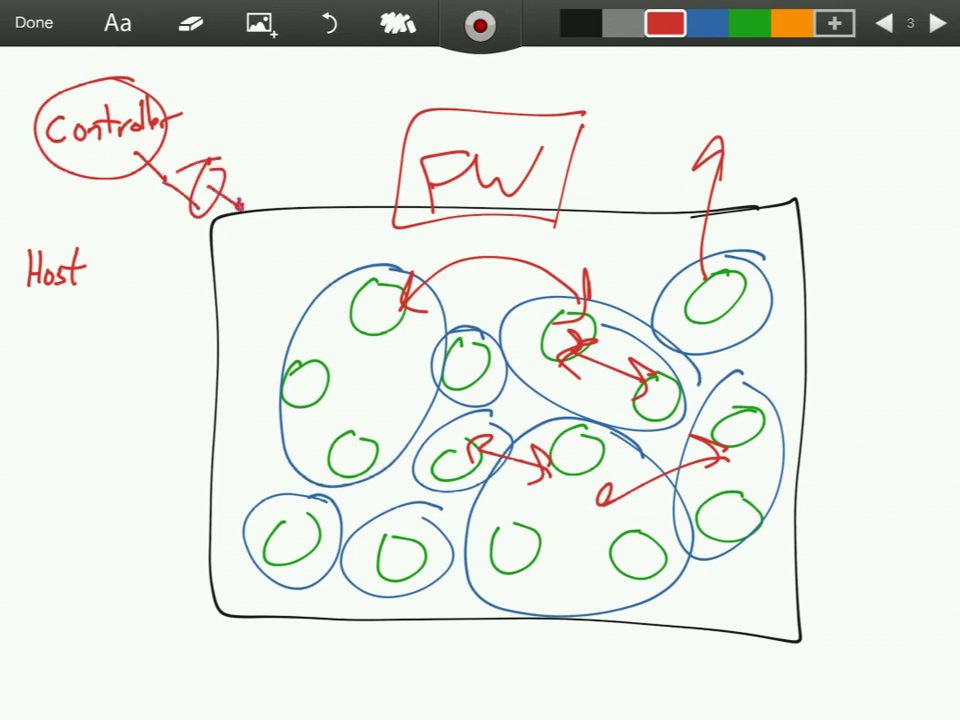
drag(225, 195, 380, 370)
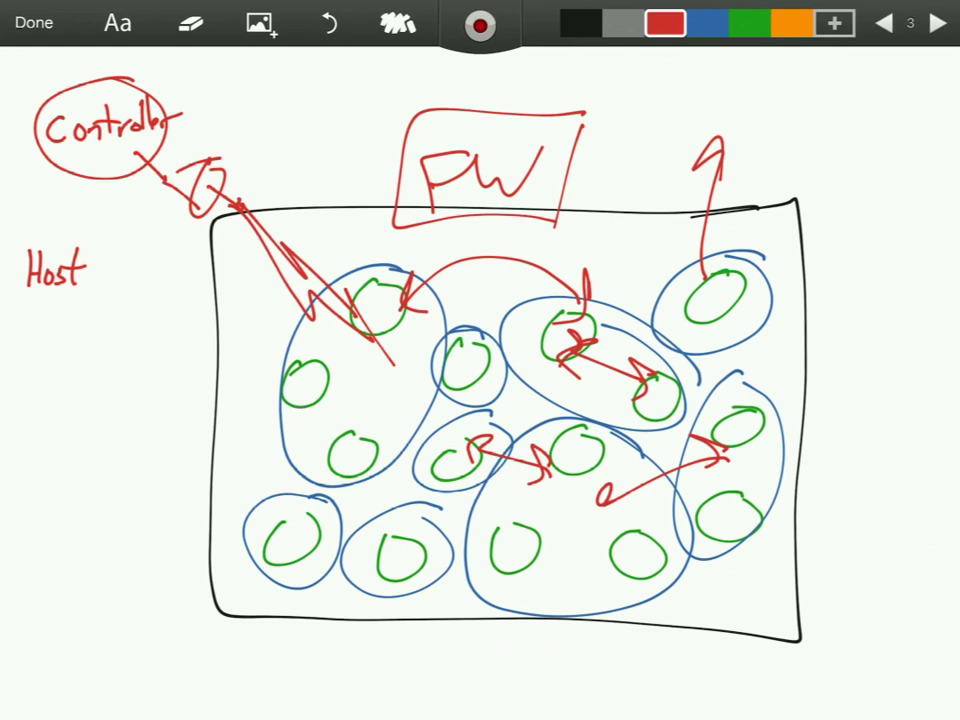
drag(45, 305, 85, 320)
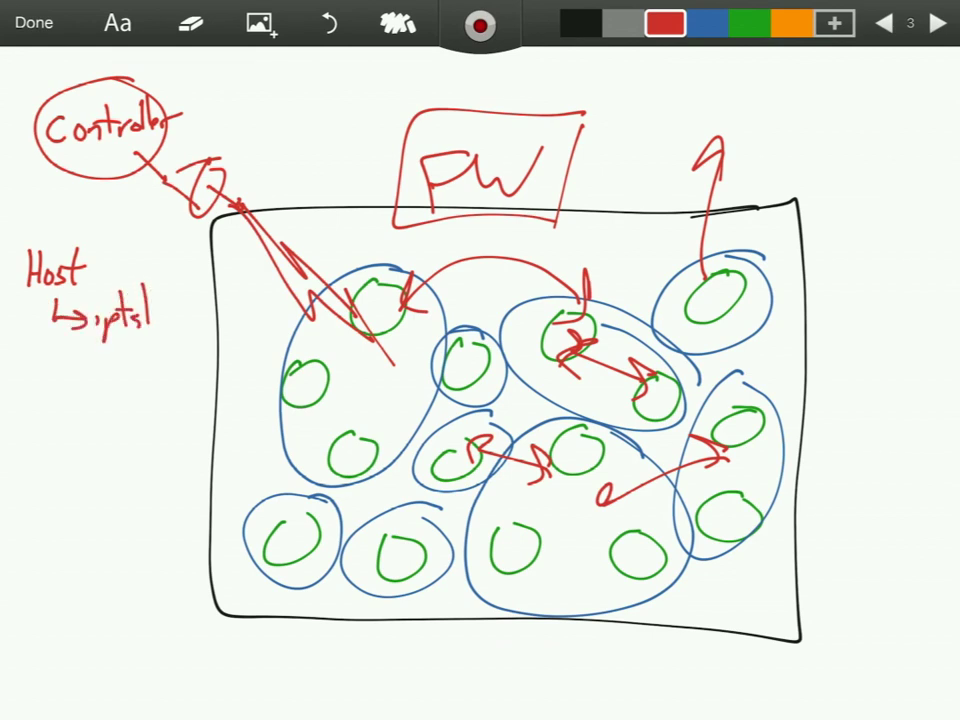
text(bles)
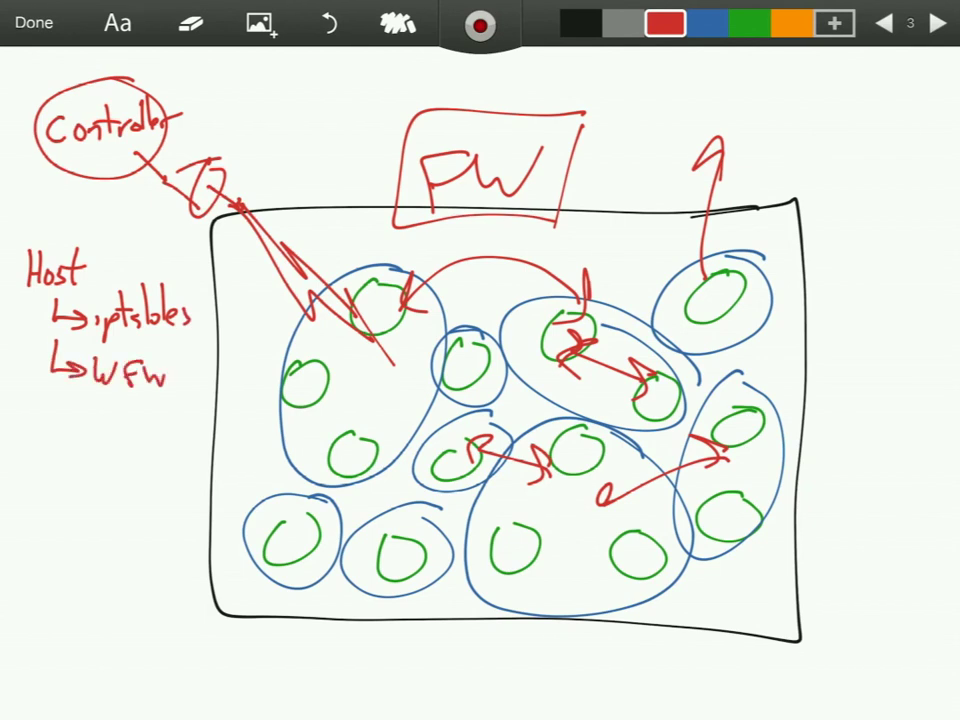
drag(78, 175, 65, 255)
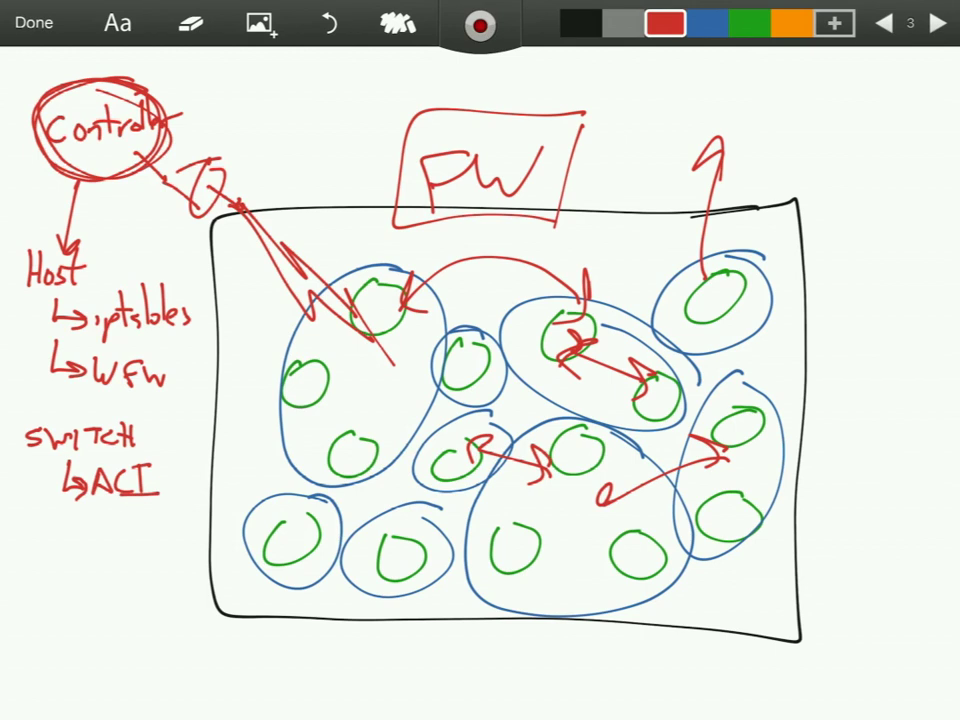
Step: Label BD and EPG with arrows, and list VSWITCH options NSX and AVE/AVS (ACI)
text(BD)
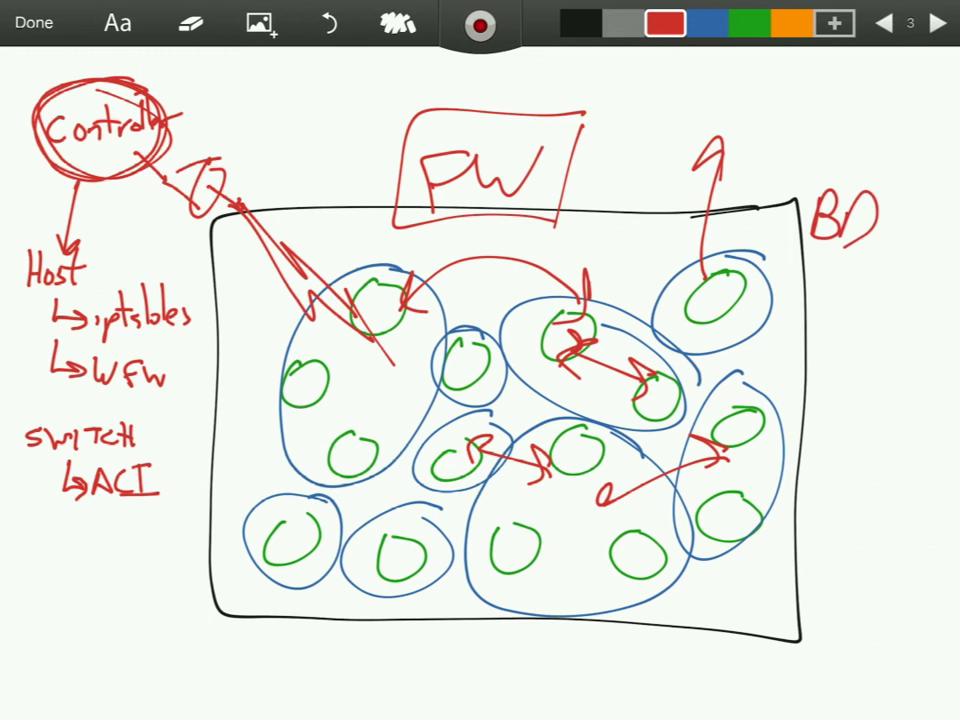
drag(850, 370, 760, 330)
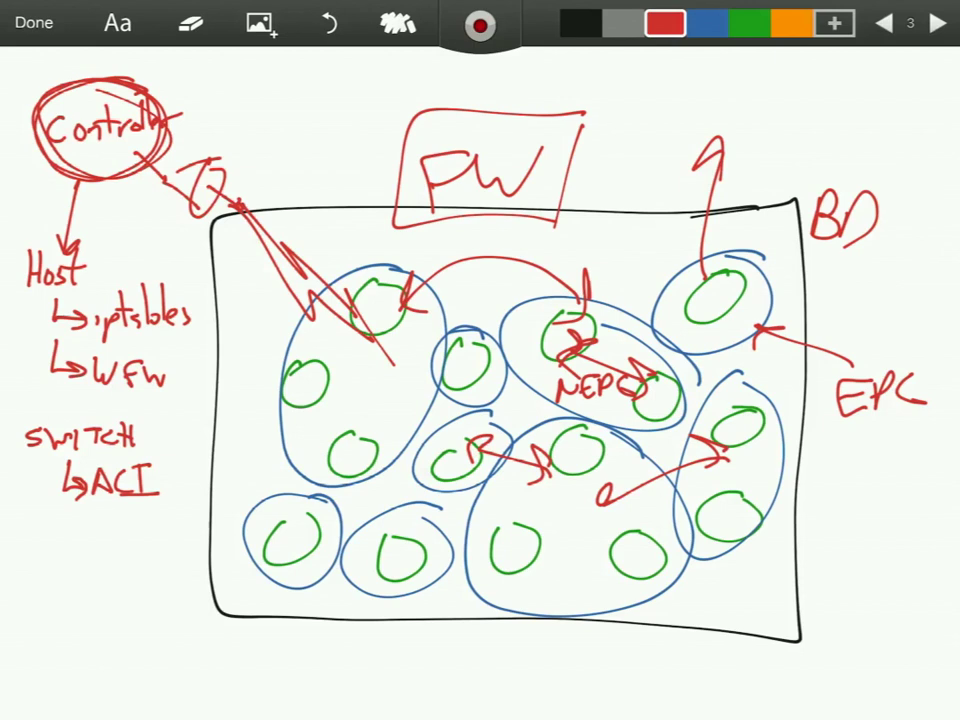
text(VSWIT)
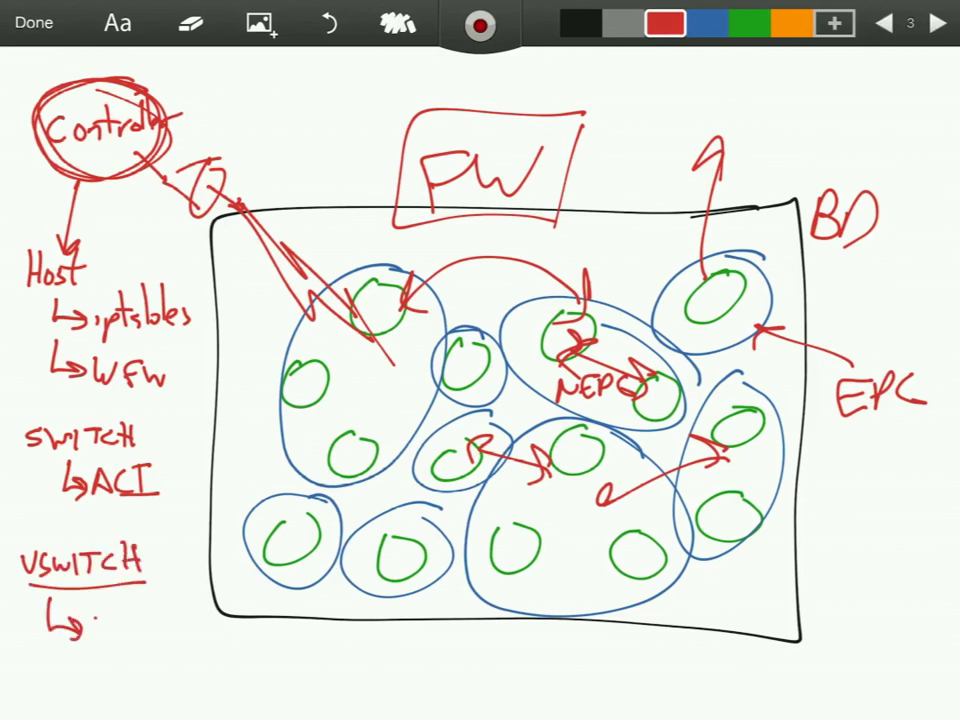
text(NSX)
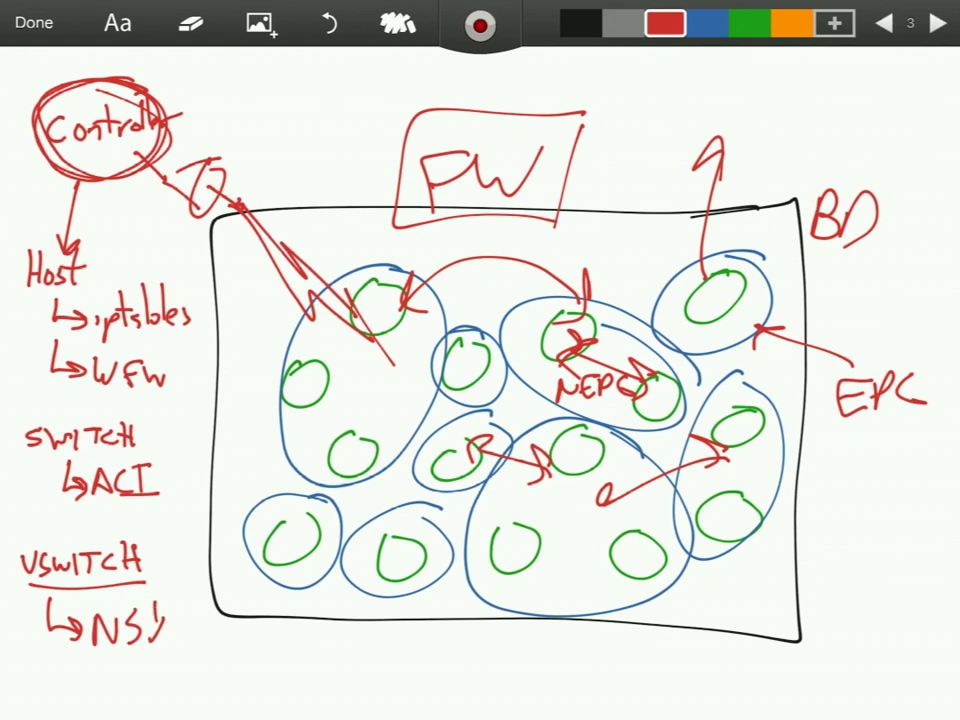
drag(40, 650, 75, 680)
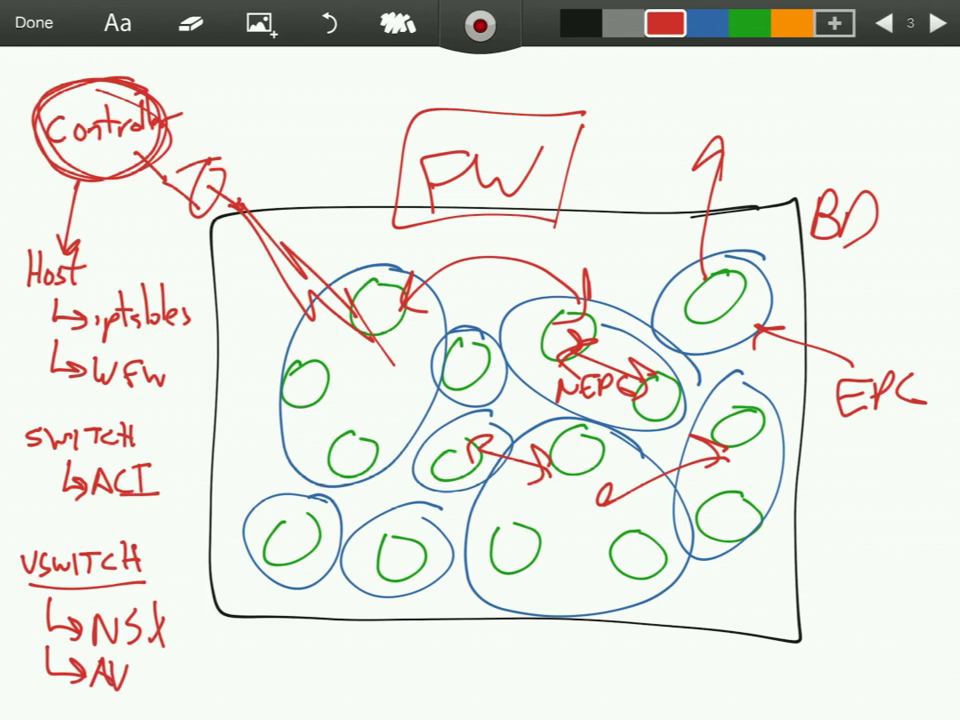
drag(90, 670, 185, 670)
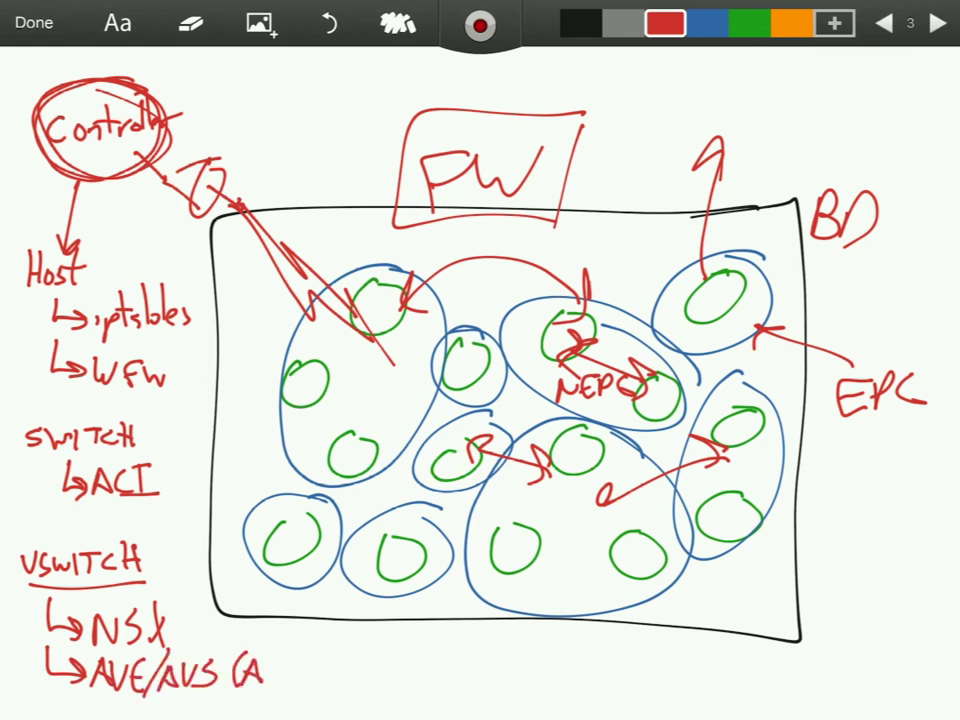
text(ACI))
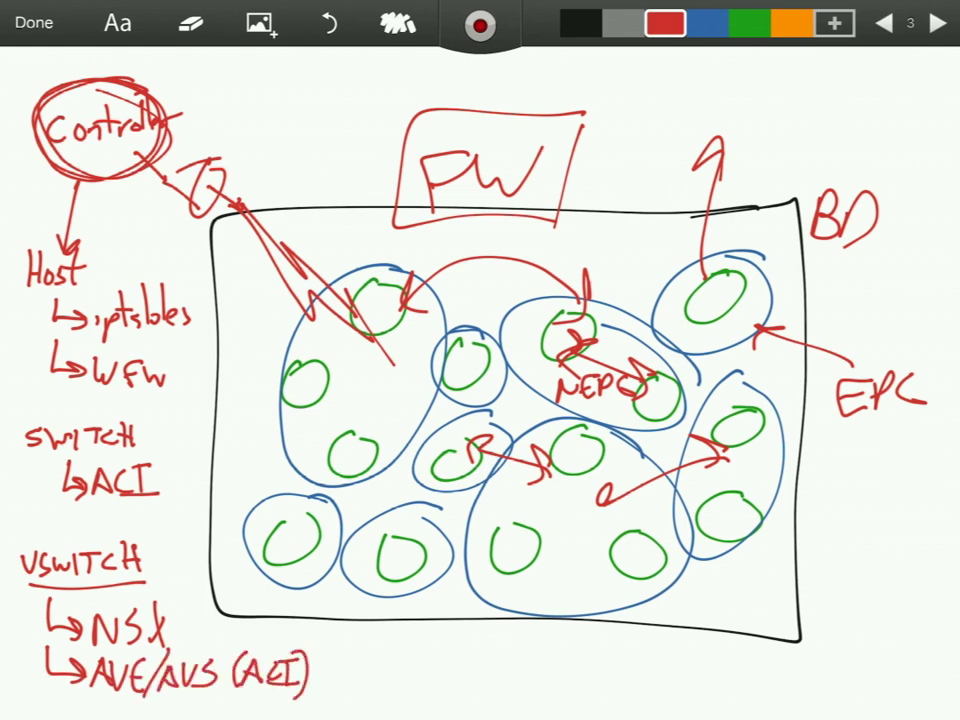